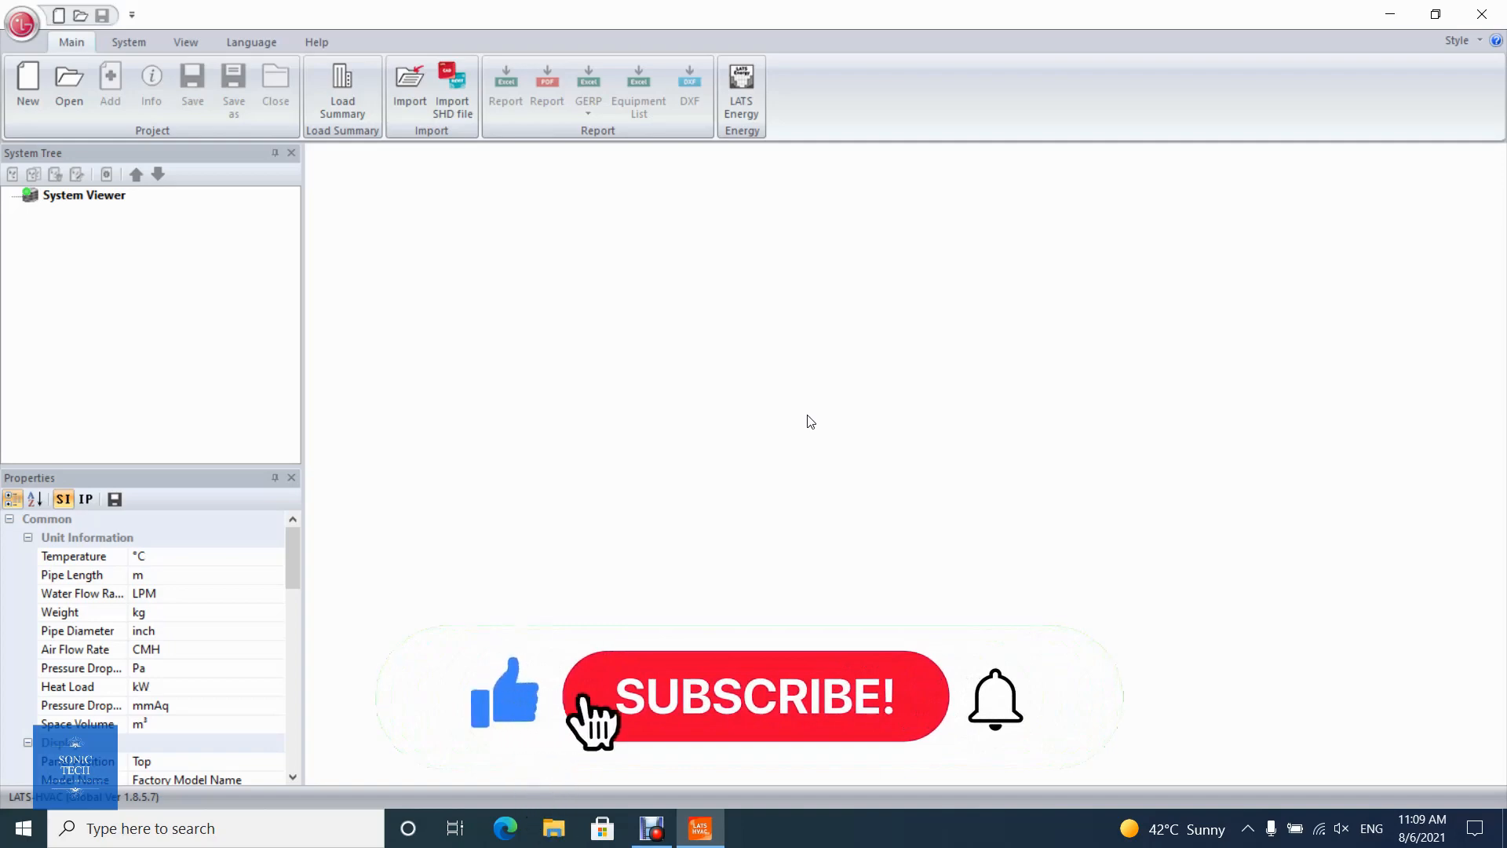
- Create a new project, rename it 'Company', and advance to the design conditions page
left_click(753, 696)
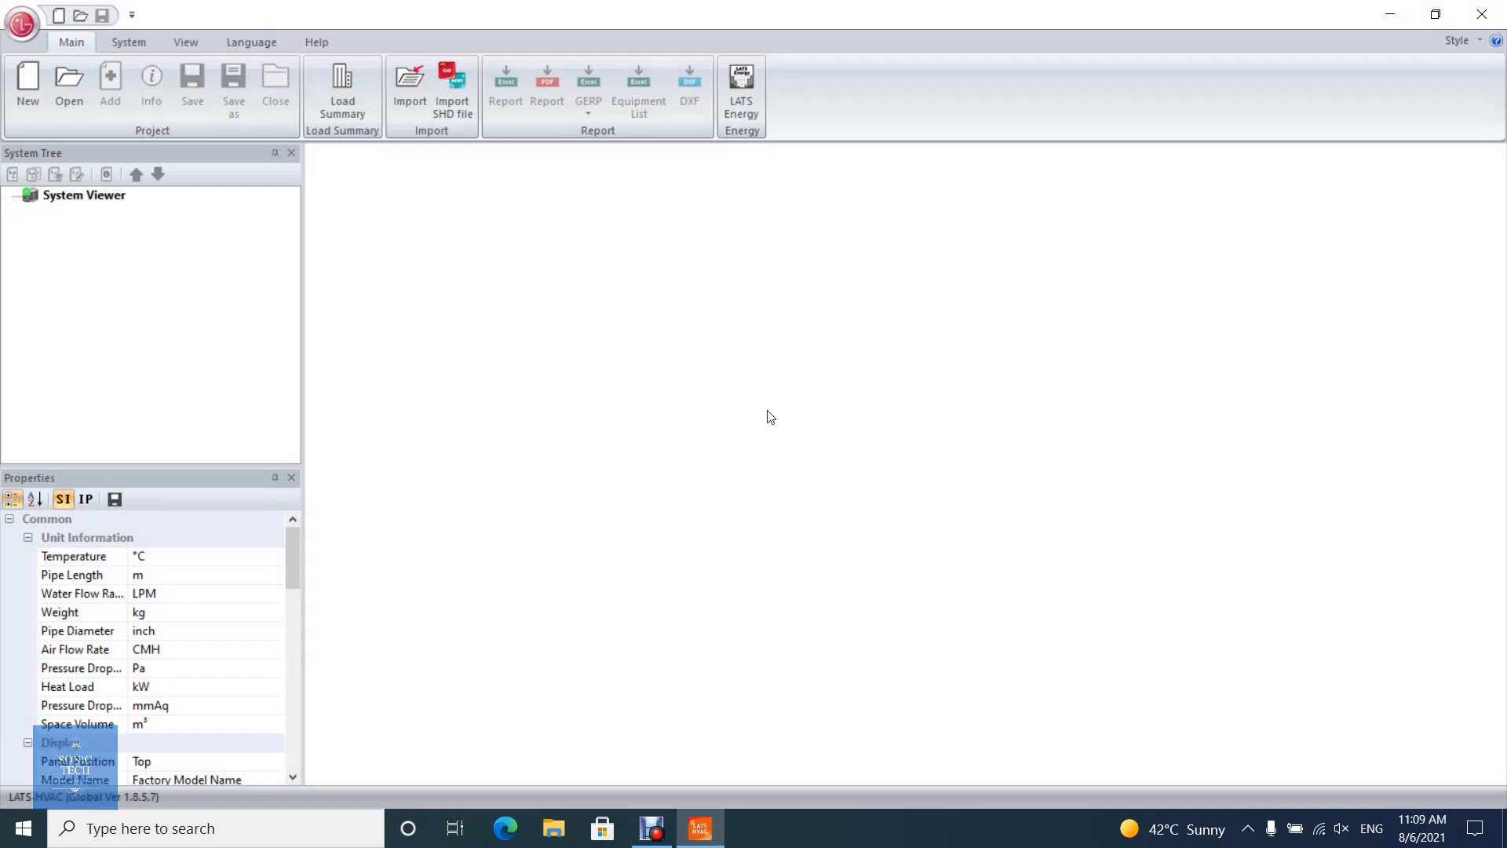
left_click(27, 91)
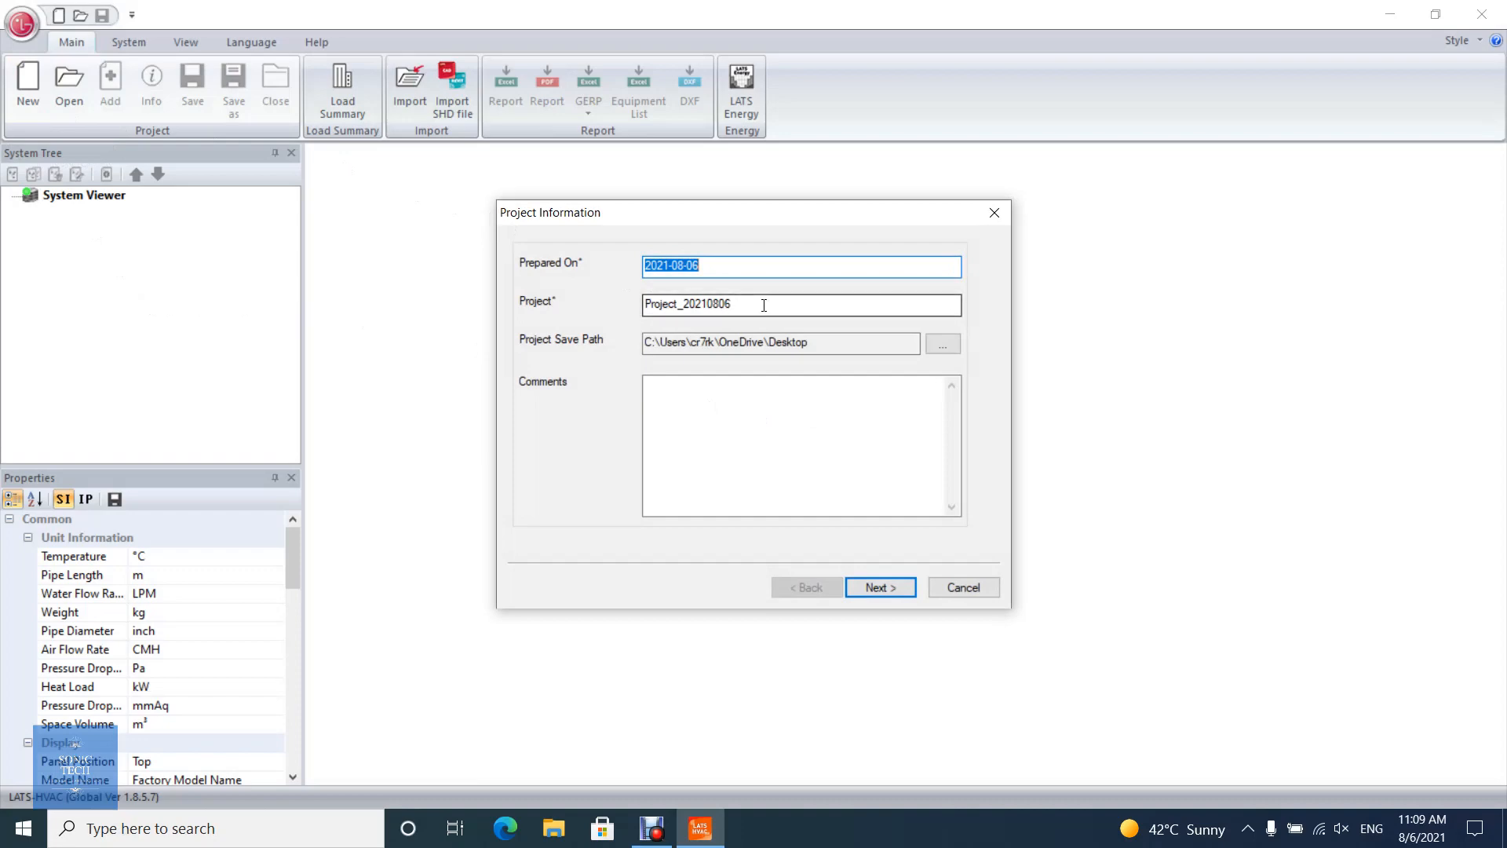
left_click(711, 304)
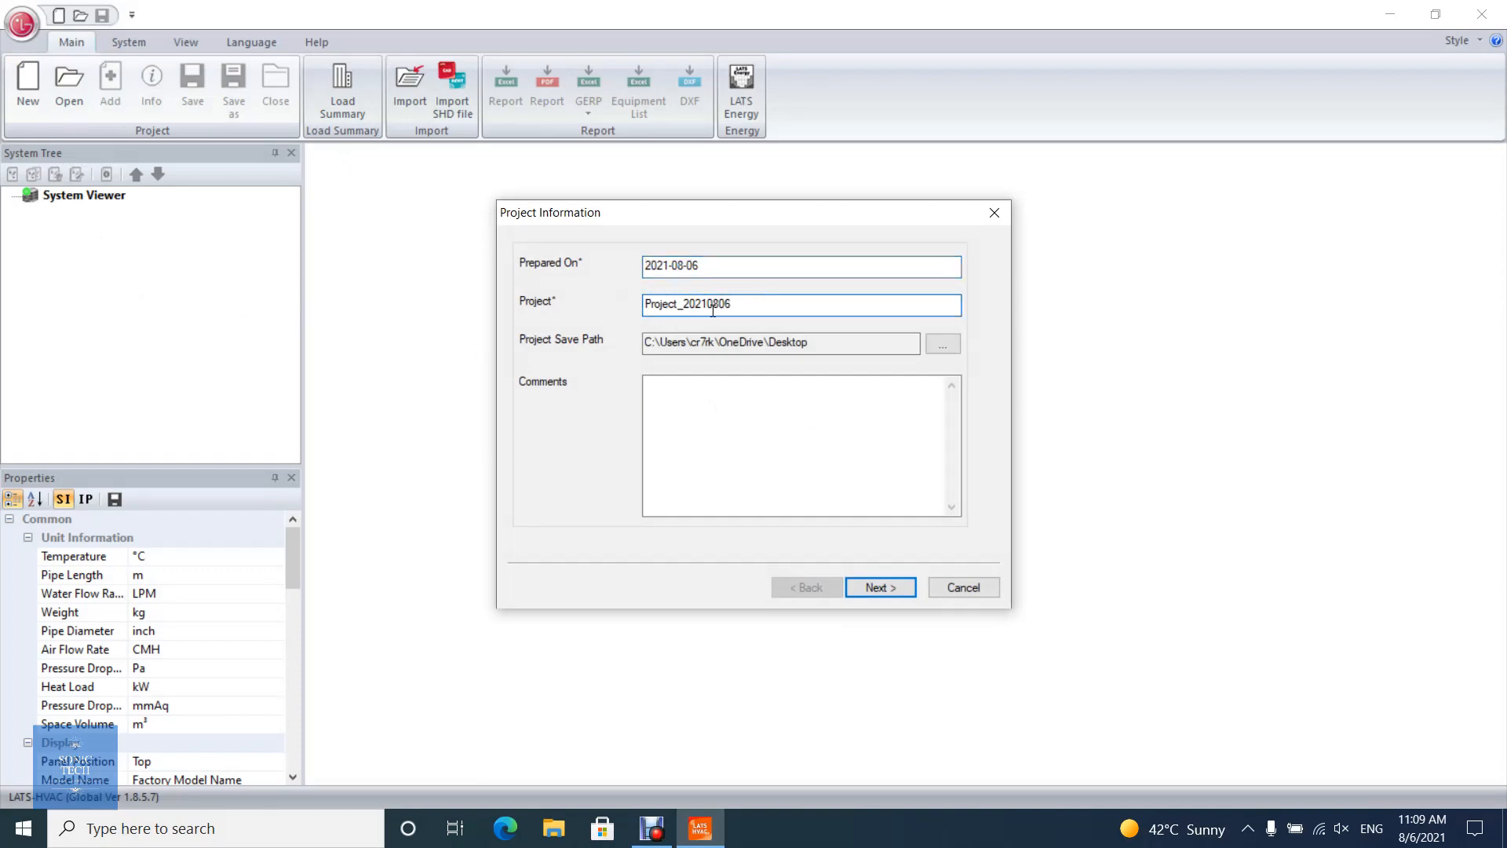
type("Company")
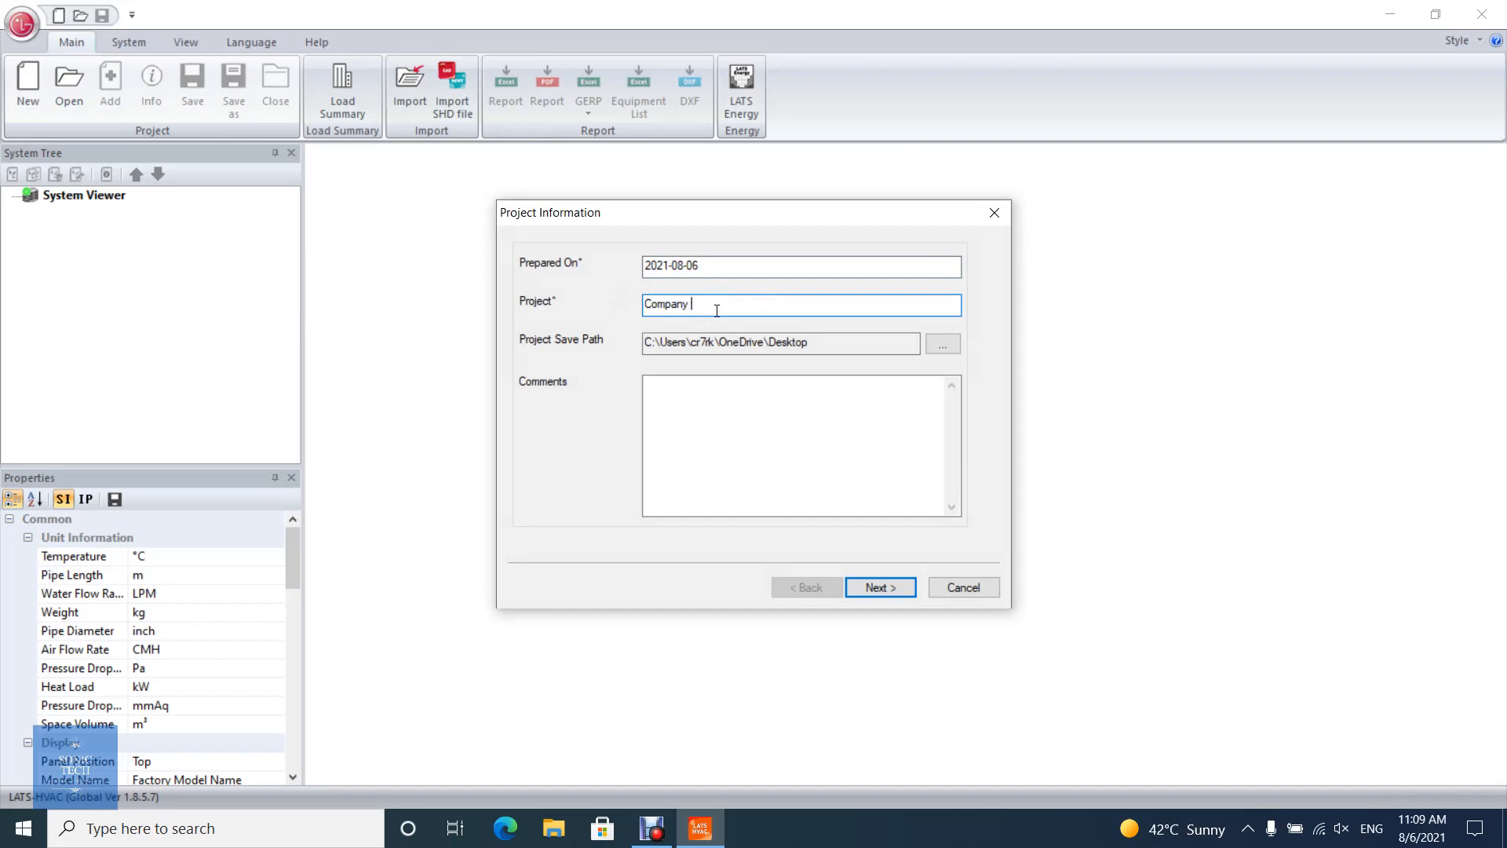
left_click(878, 587)
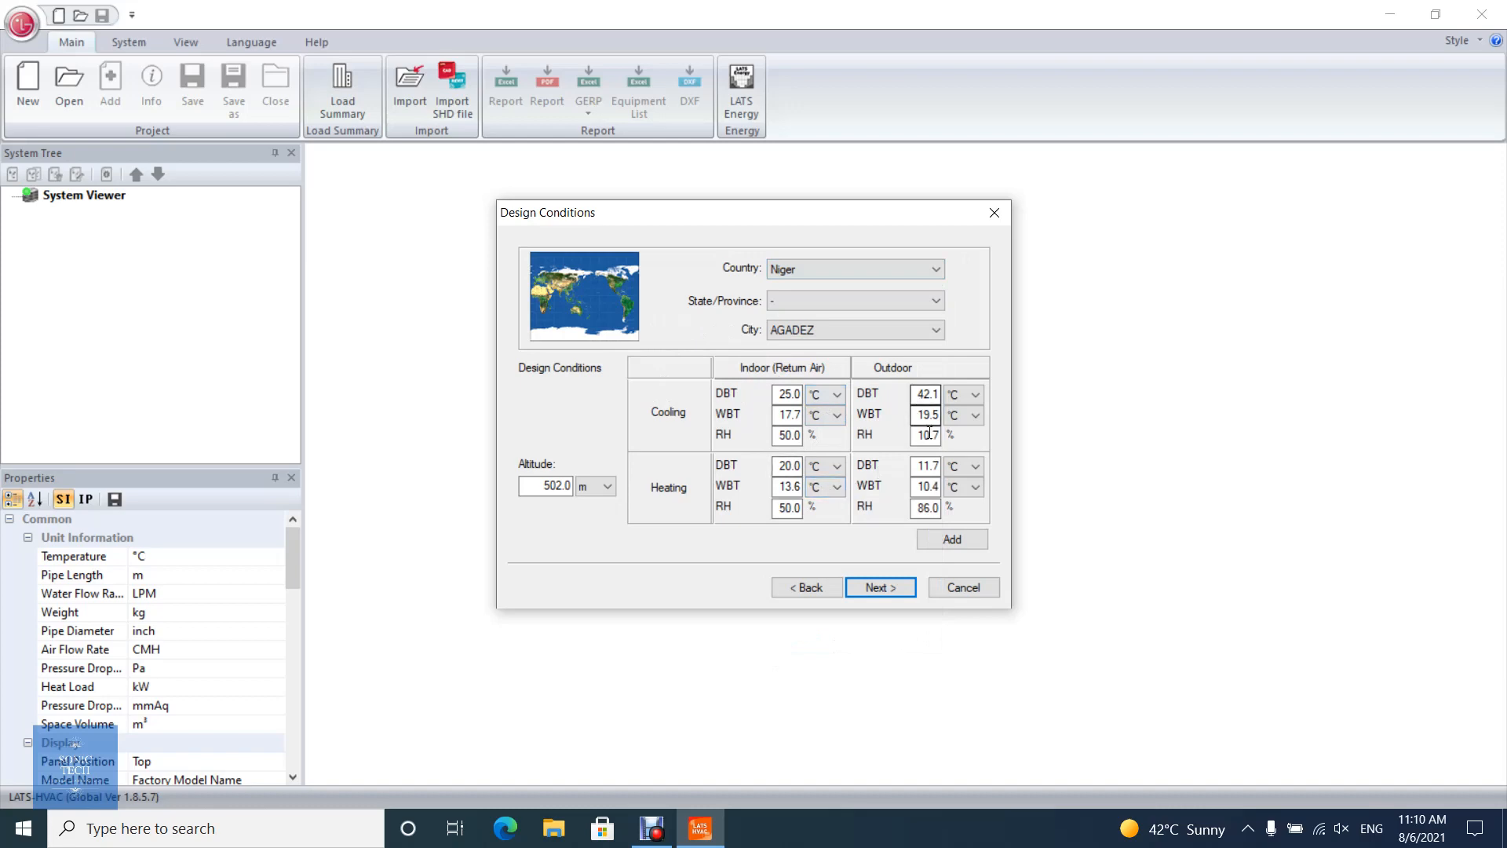
- Keep the altitude unit in metres and accept the Agadez, Niger design conditions
left_click(607, 485)
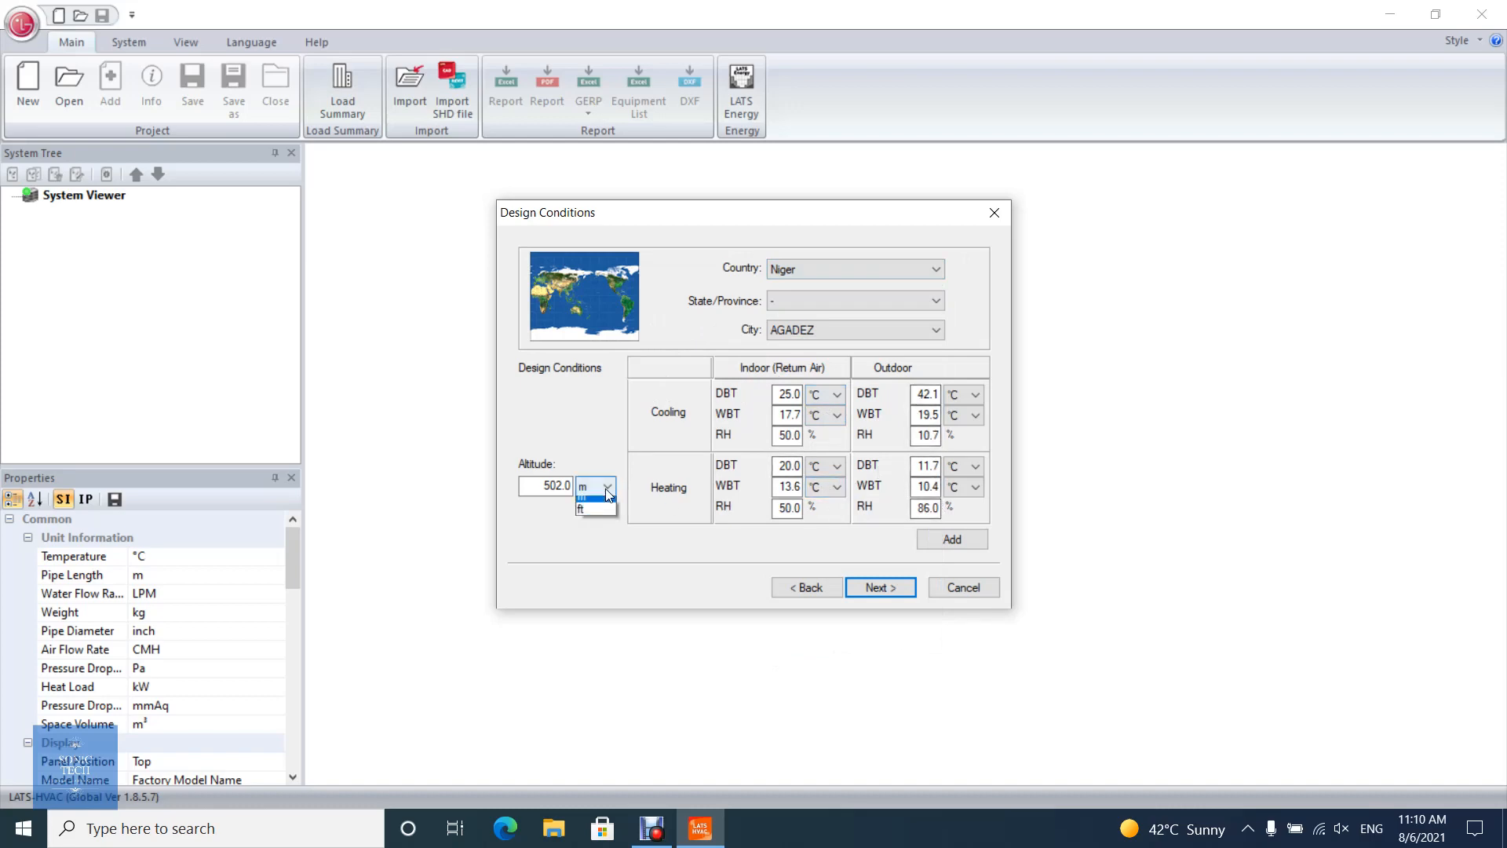
left_click(580, 491)
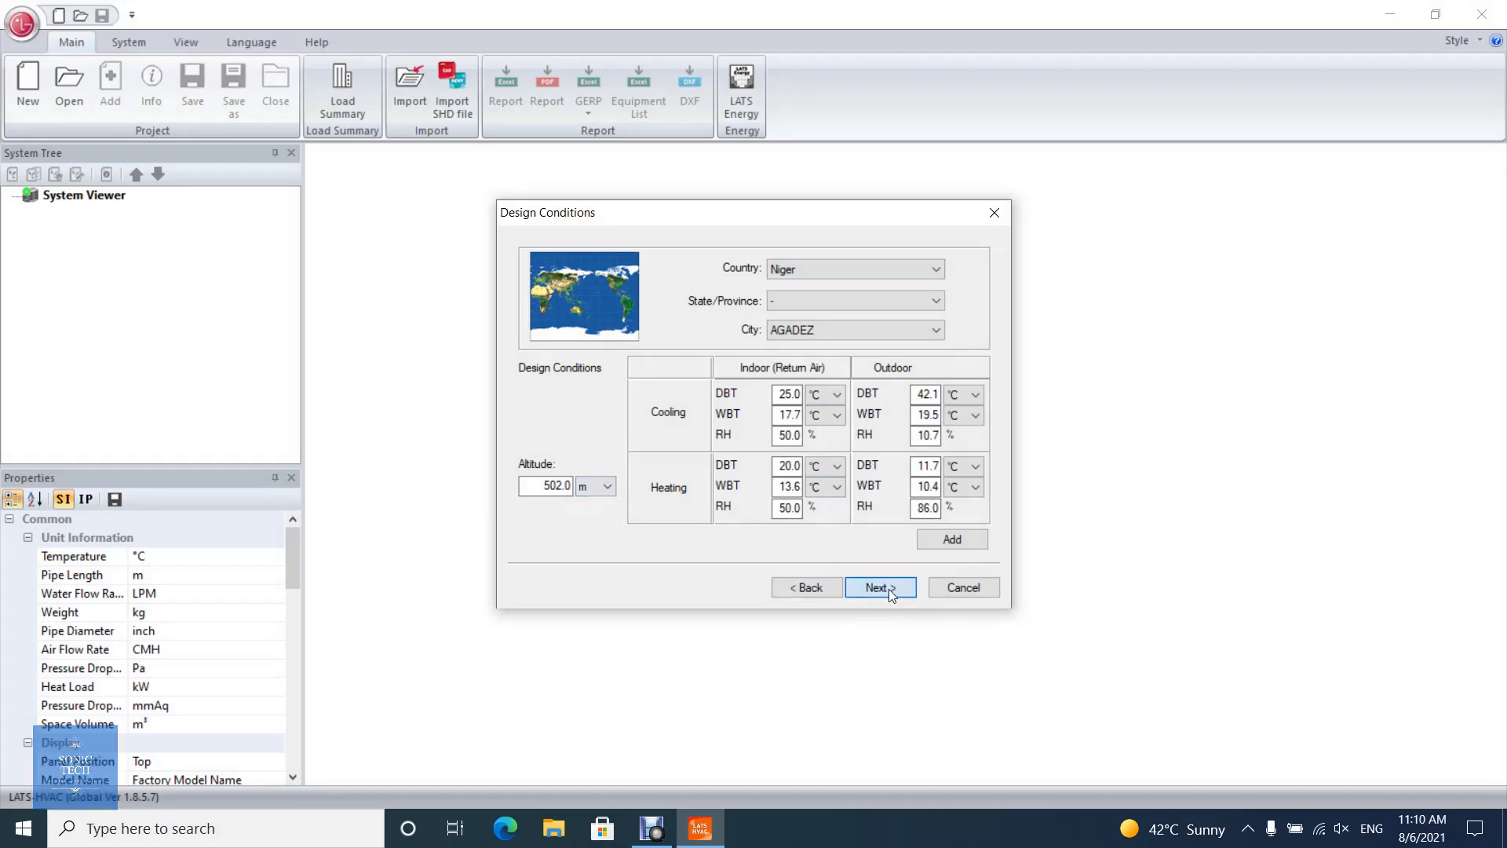
left_click(878, 587)
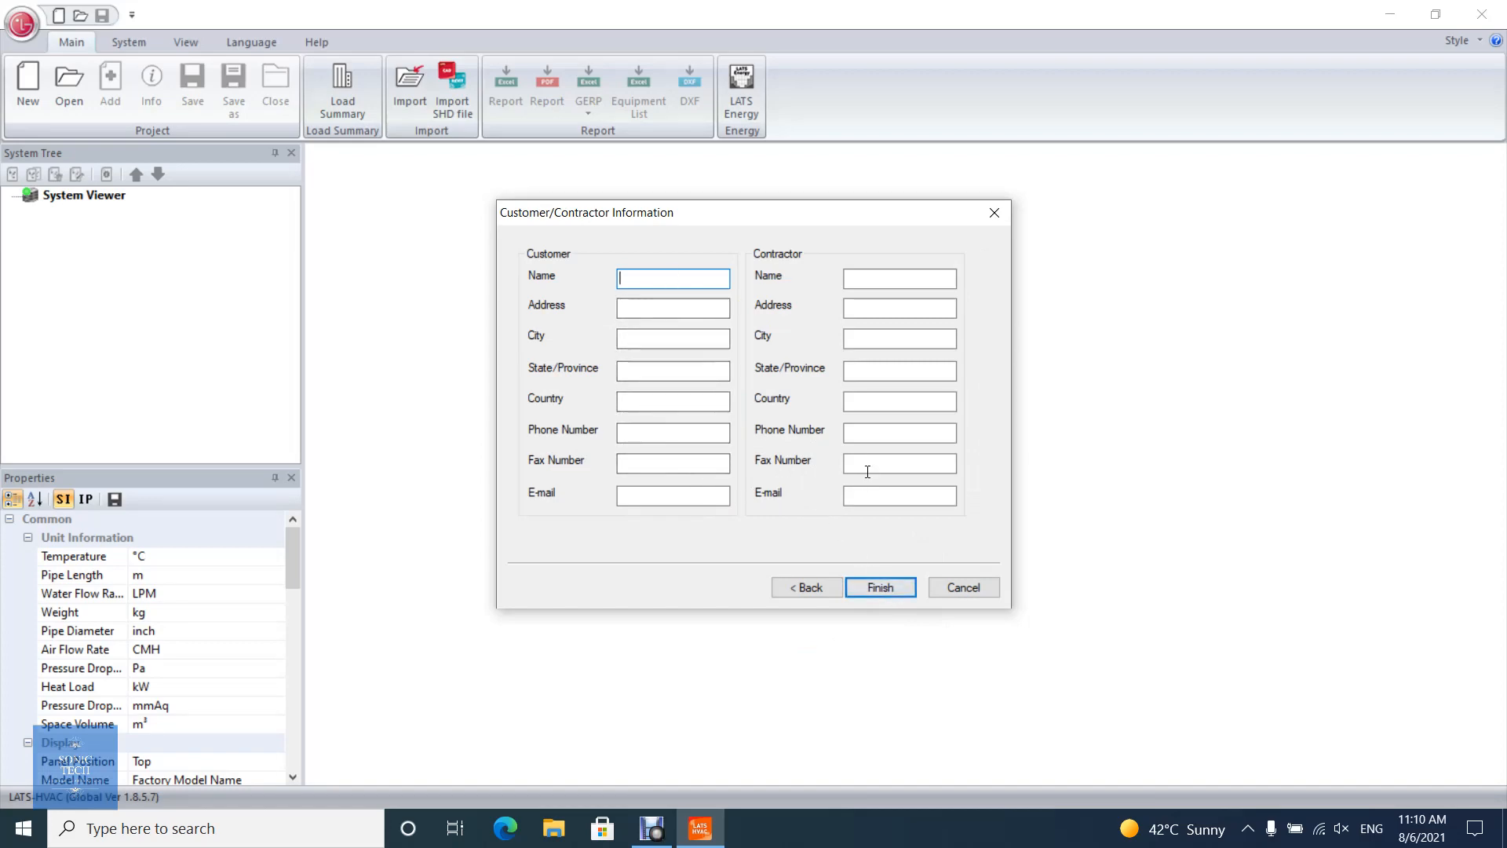
mouse_move(866, 547)
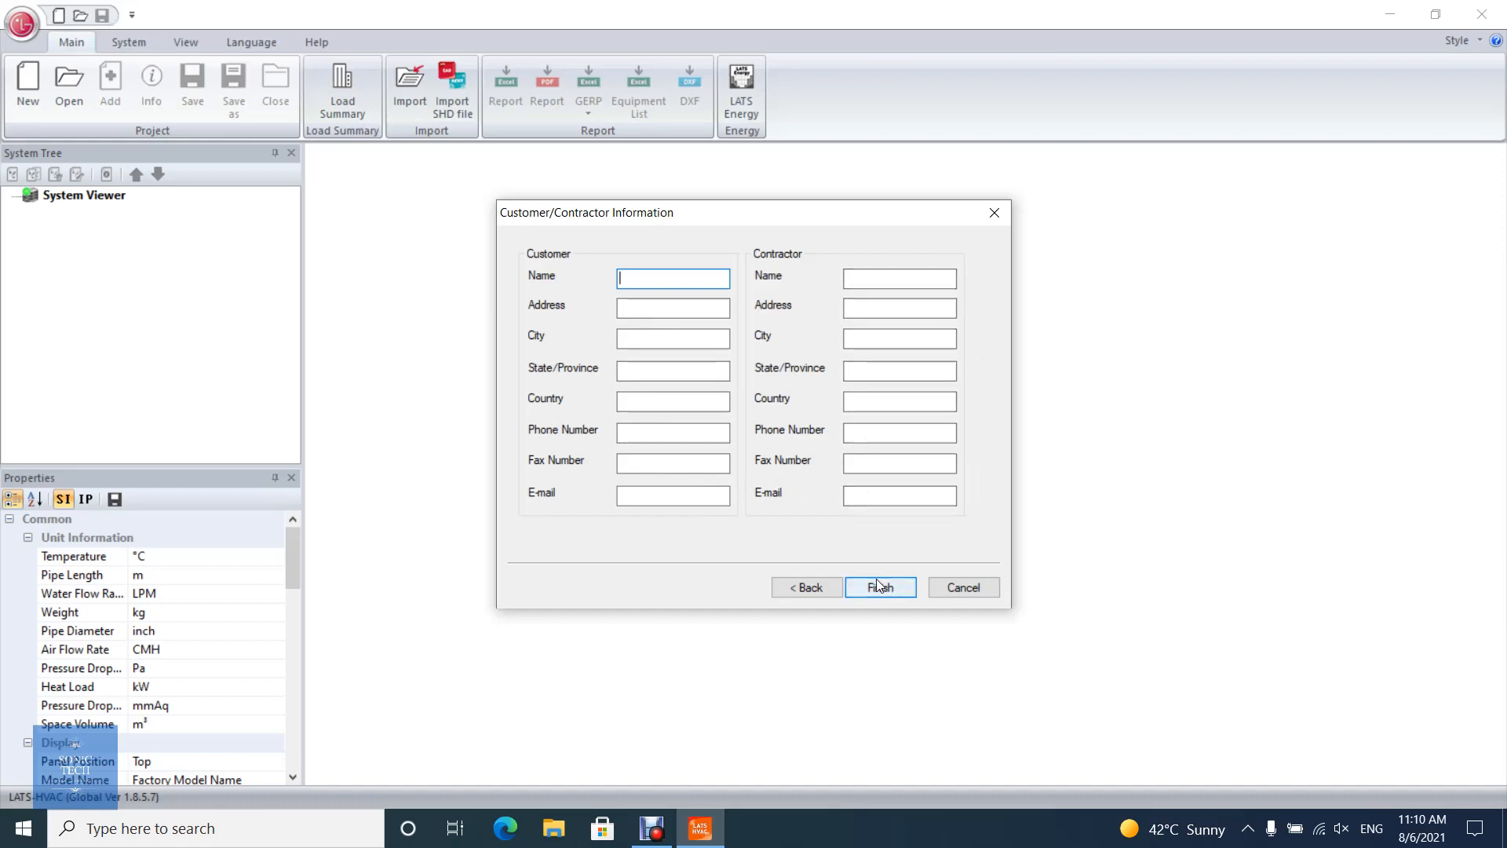
- Skip customer details and choose Multi V with TXV Design as the system type
left_click(879, 587)
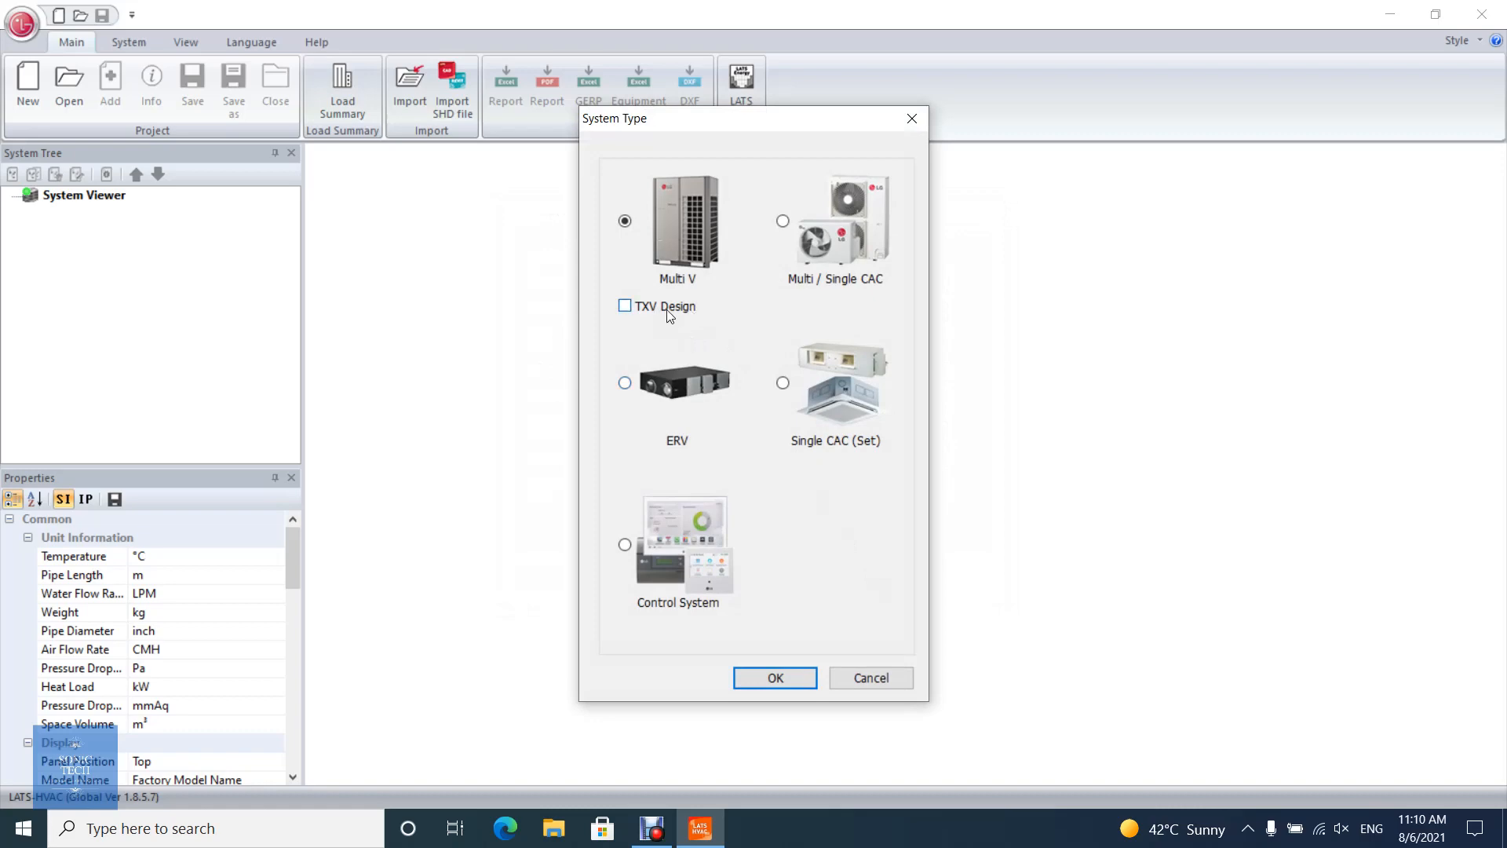
left_click(624, 305)
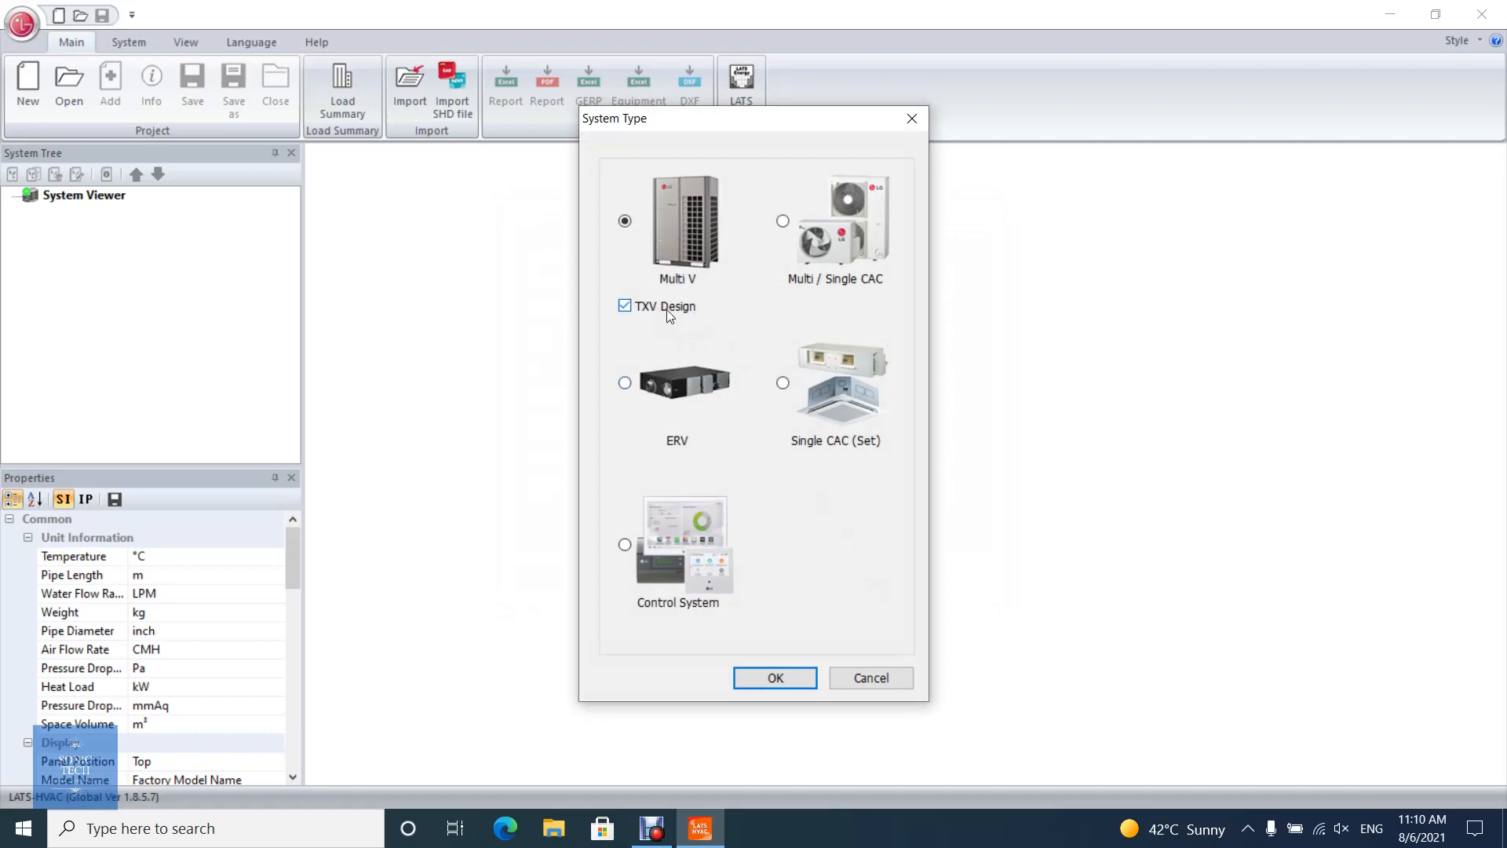
left_click(775, 678)
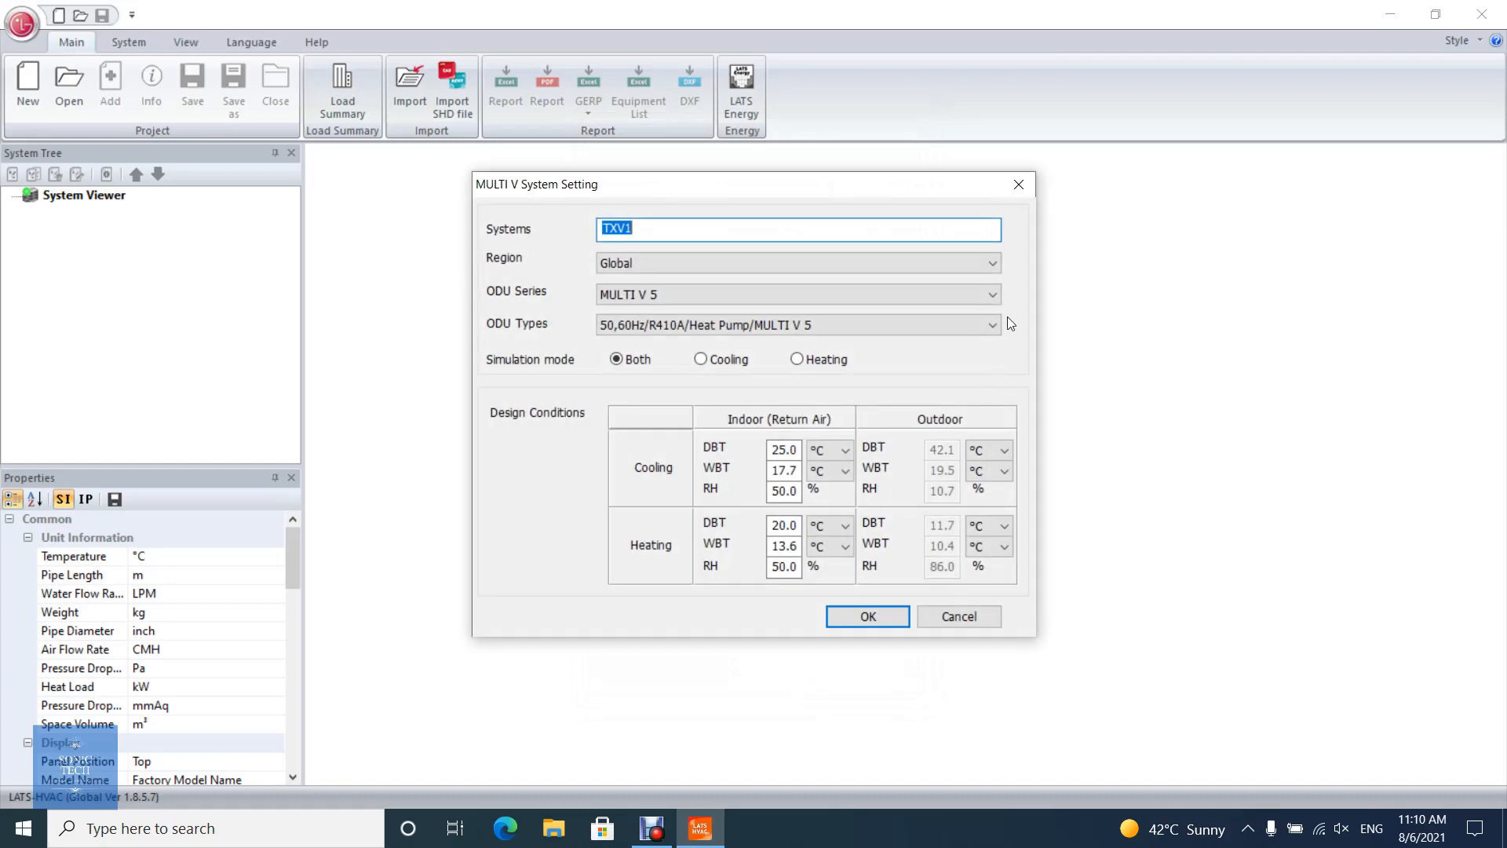
- Confirm system TXV1 with Global region, MULTI V 5 series and Both simulation mode
left_click(990, 262)
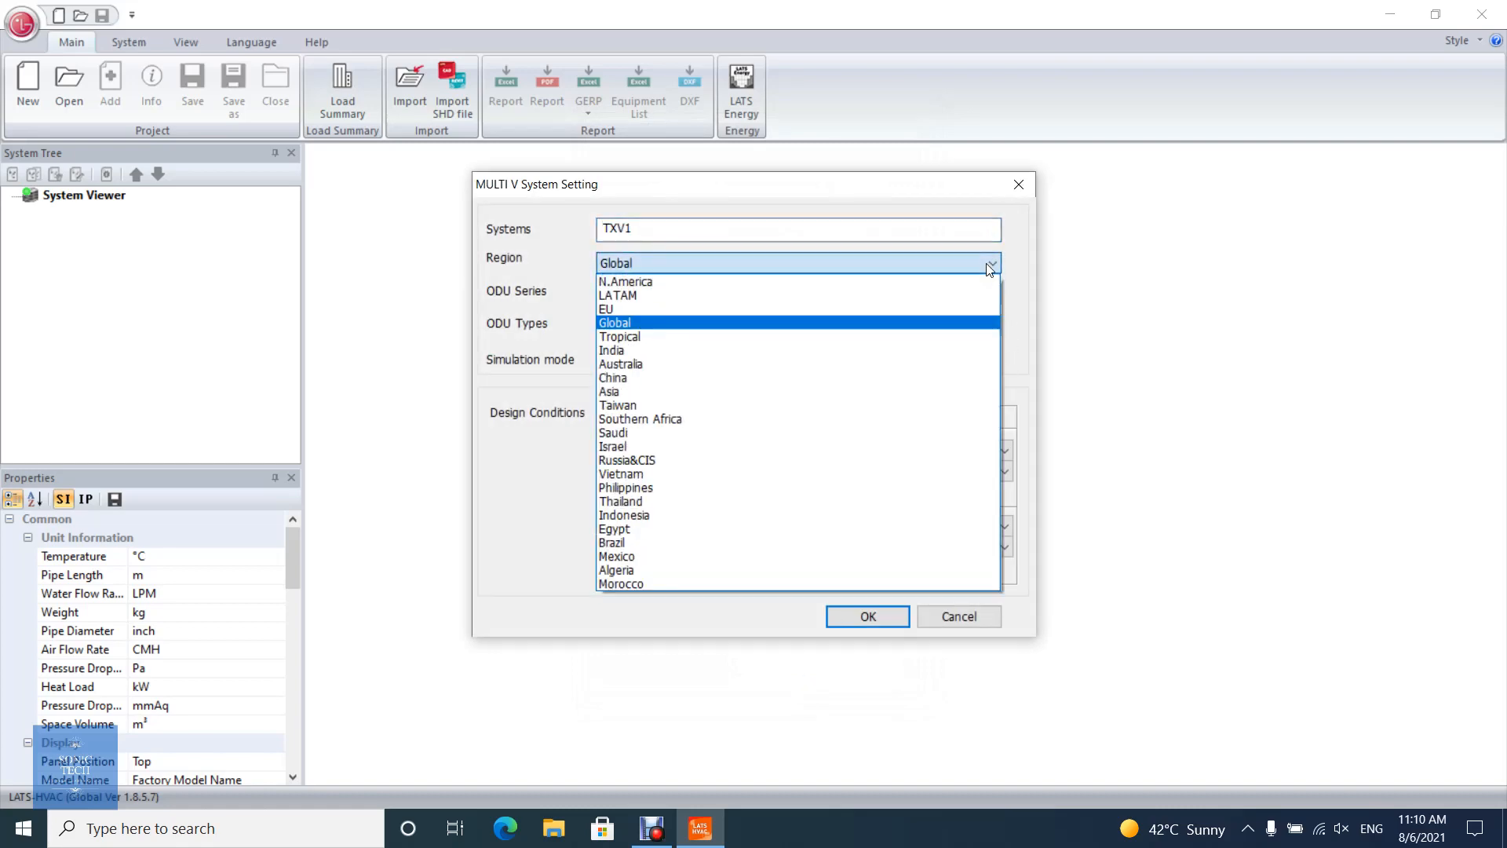
left_click(614, 322)
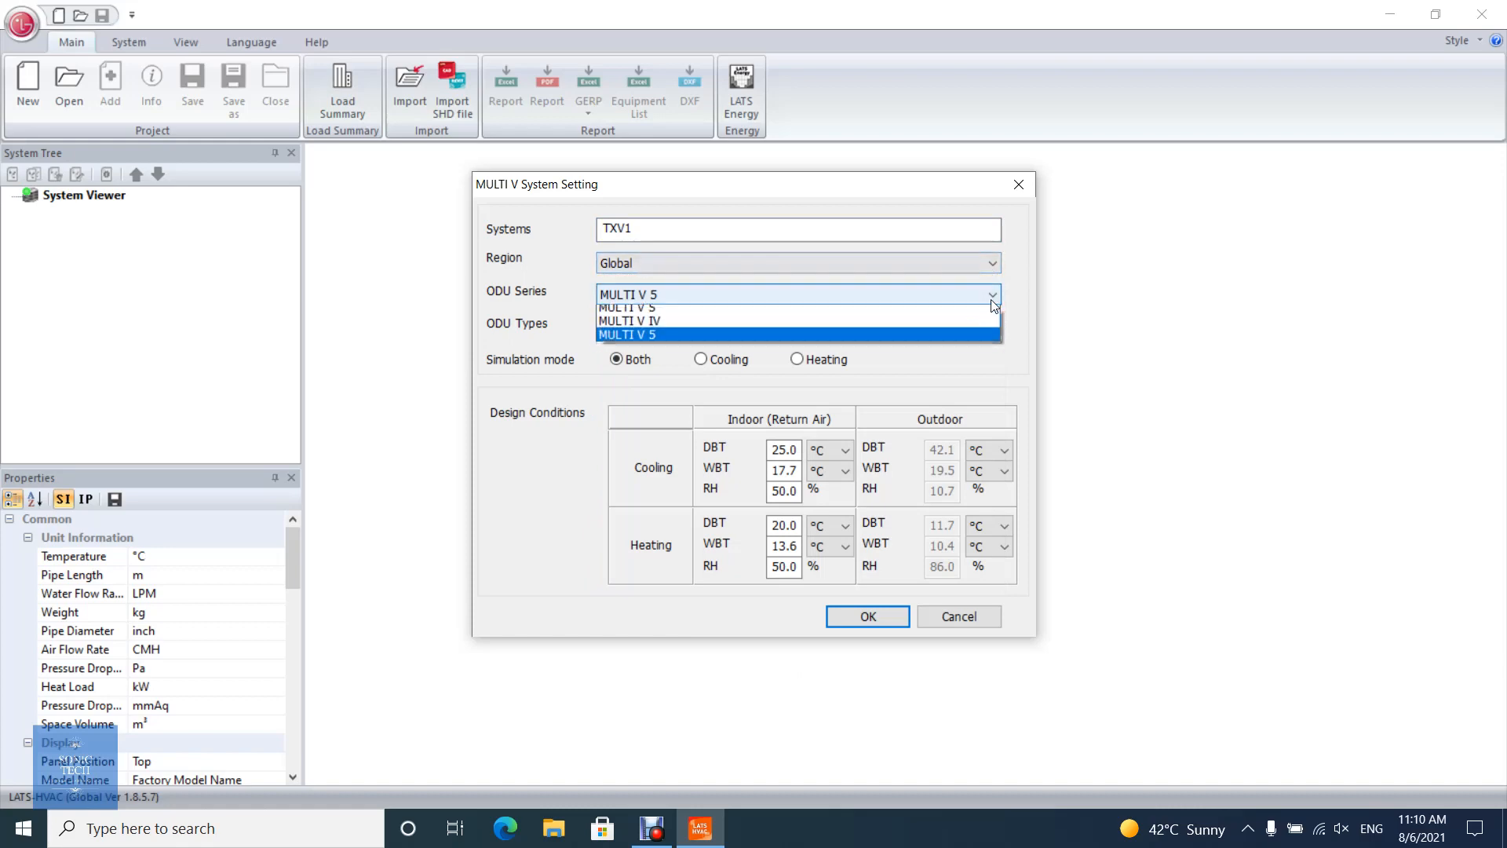
left_click(627, 333)
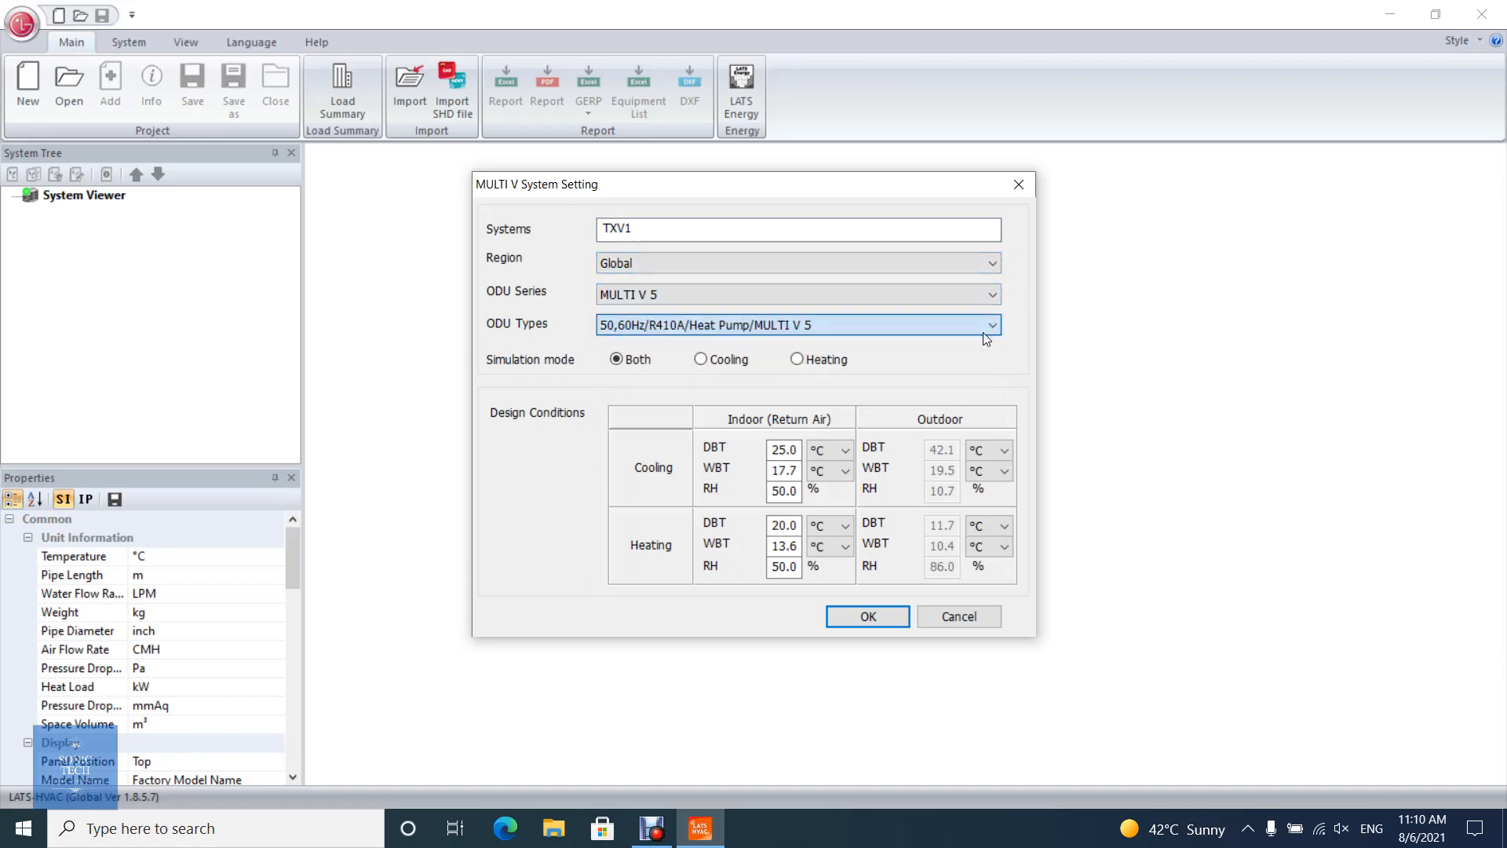
left_click(701, 359)
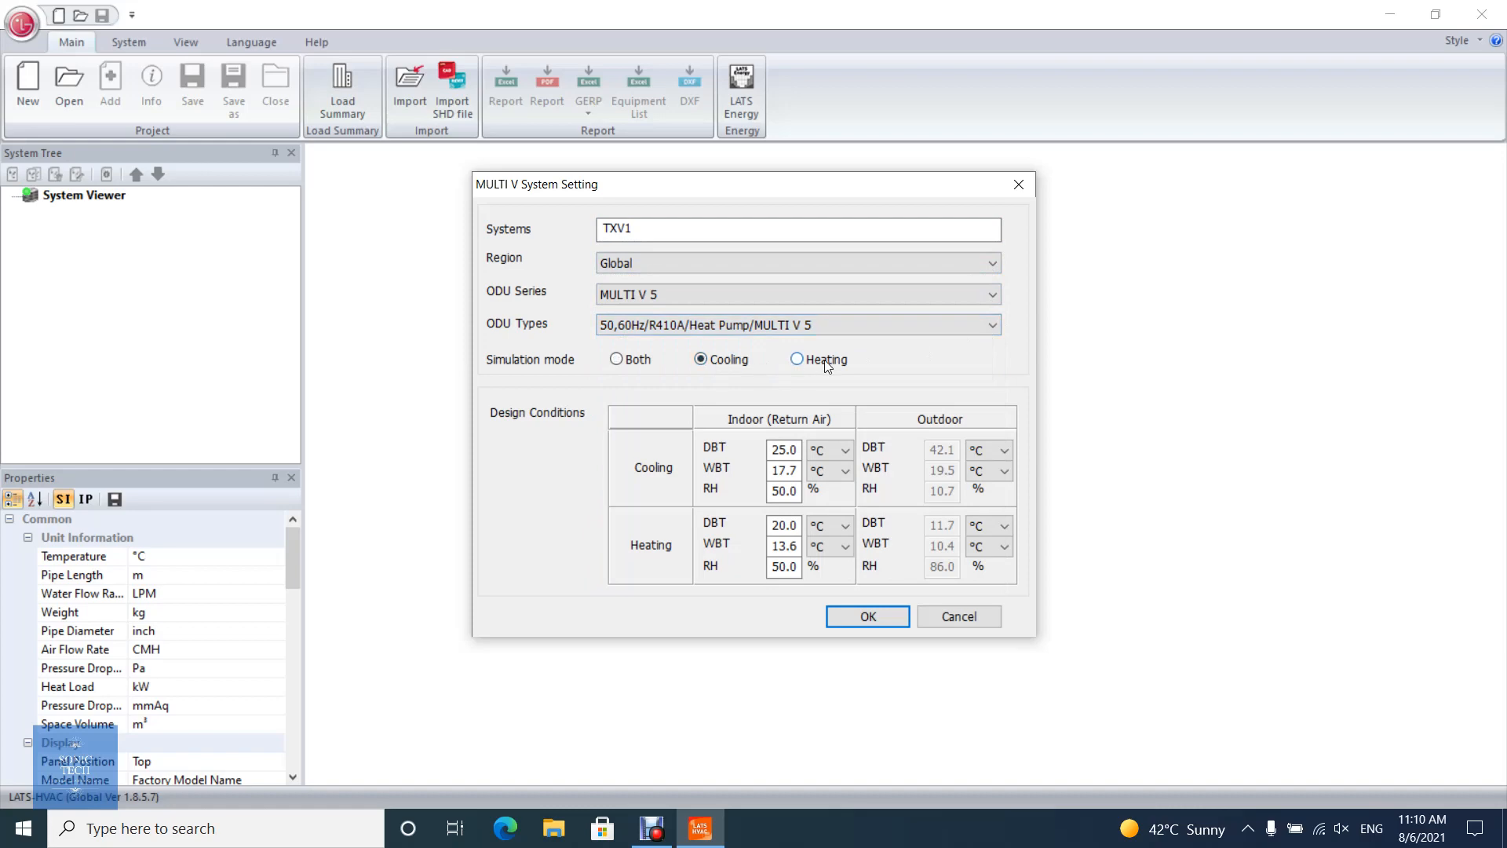
left_click(616, 358)
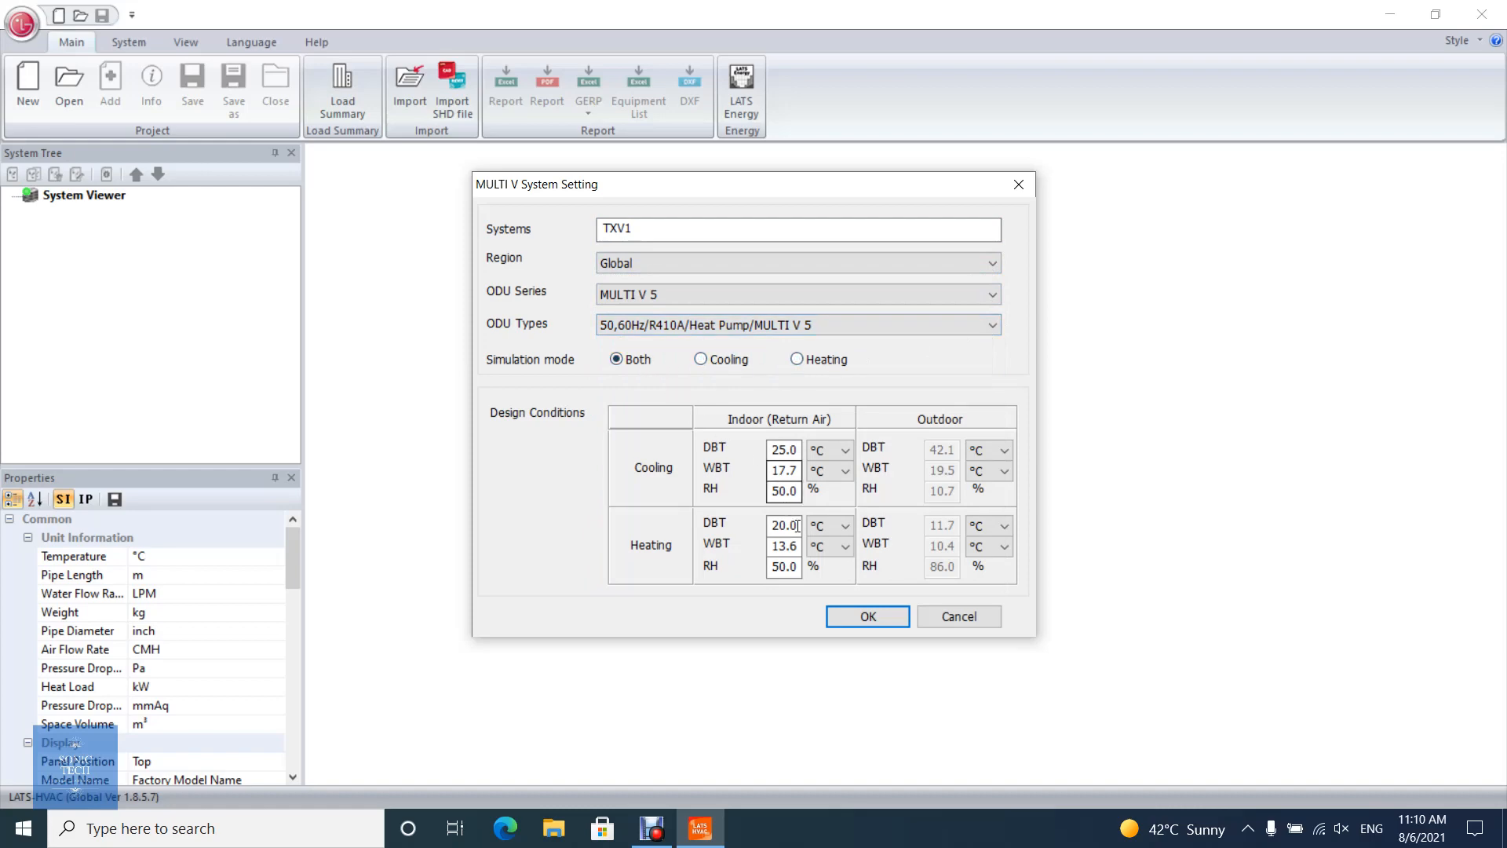
left_click(864, 616)
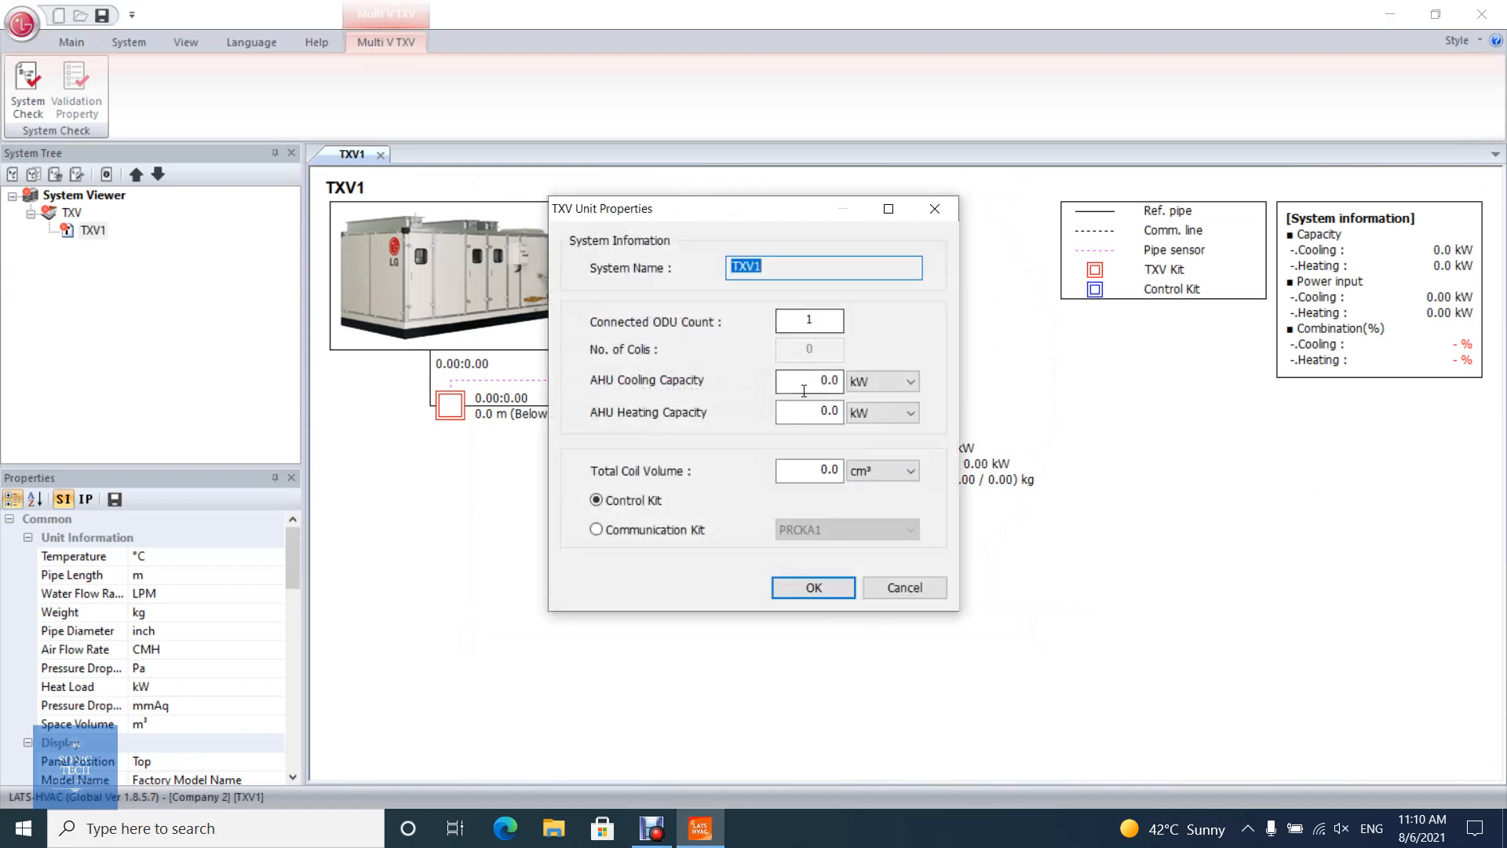
- Give TXV1 one outdoor unit, 100/90 kW AHU capacities and the PAHCMS000 communication kit
type("10.0")
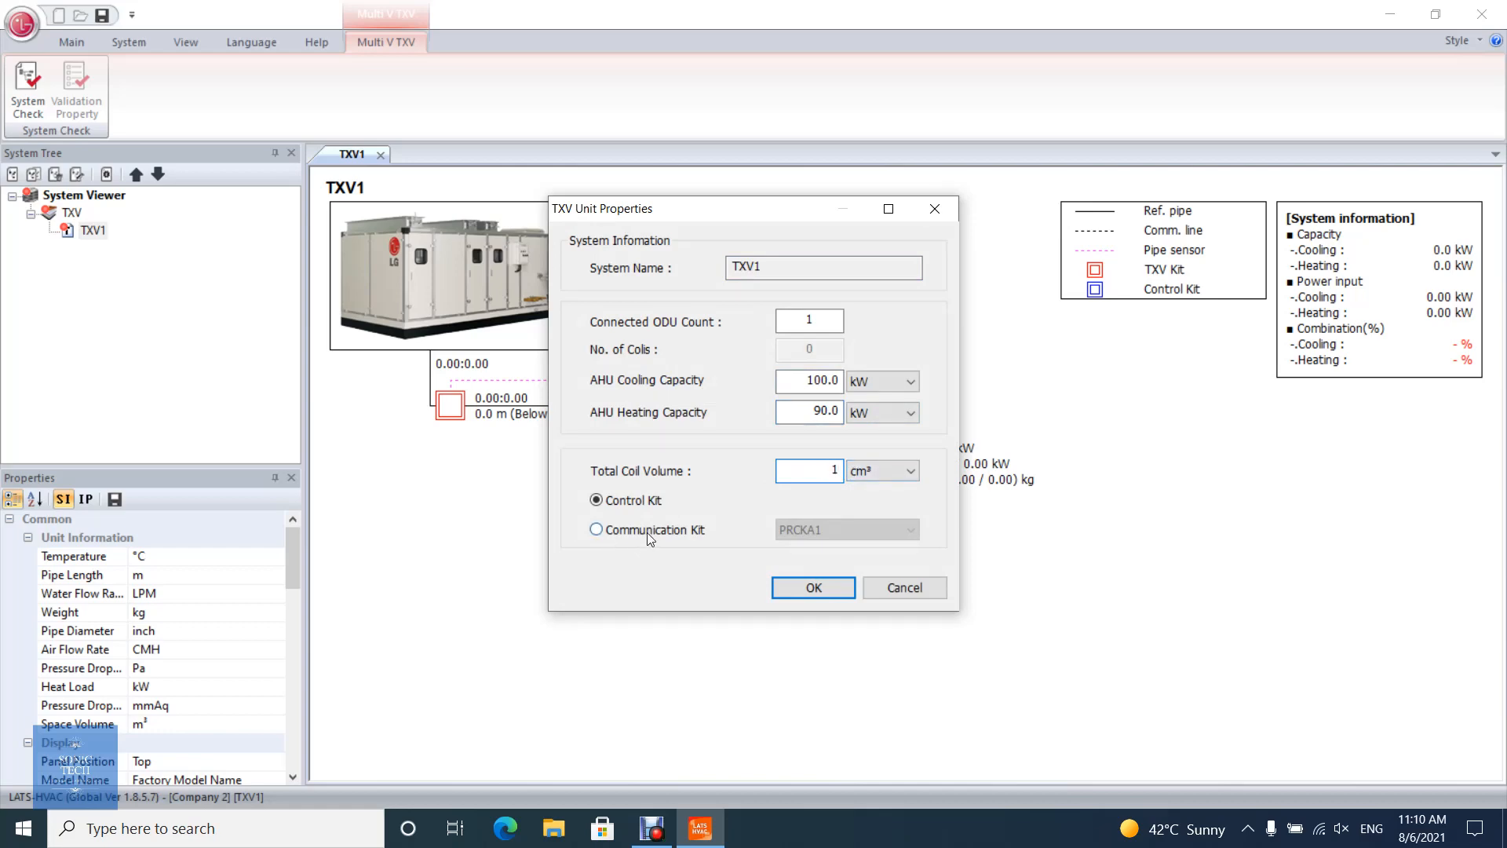
left_click(596, 528)
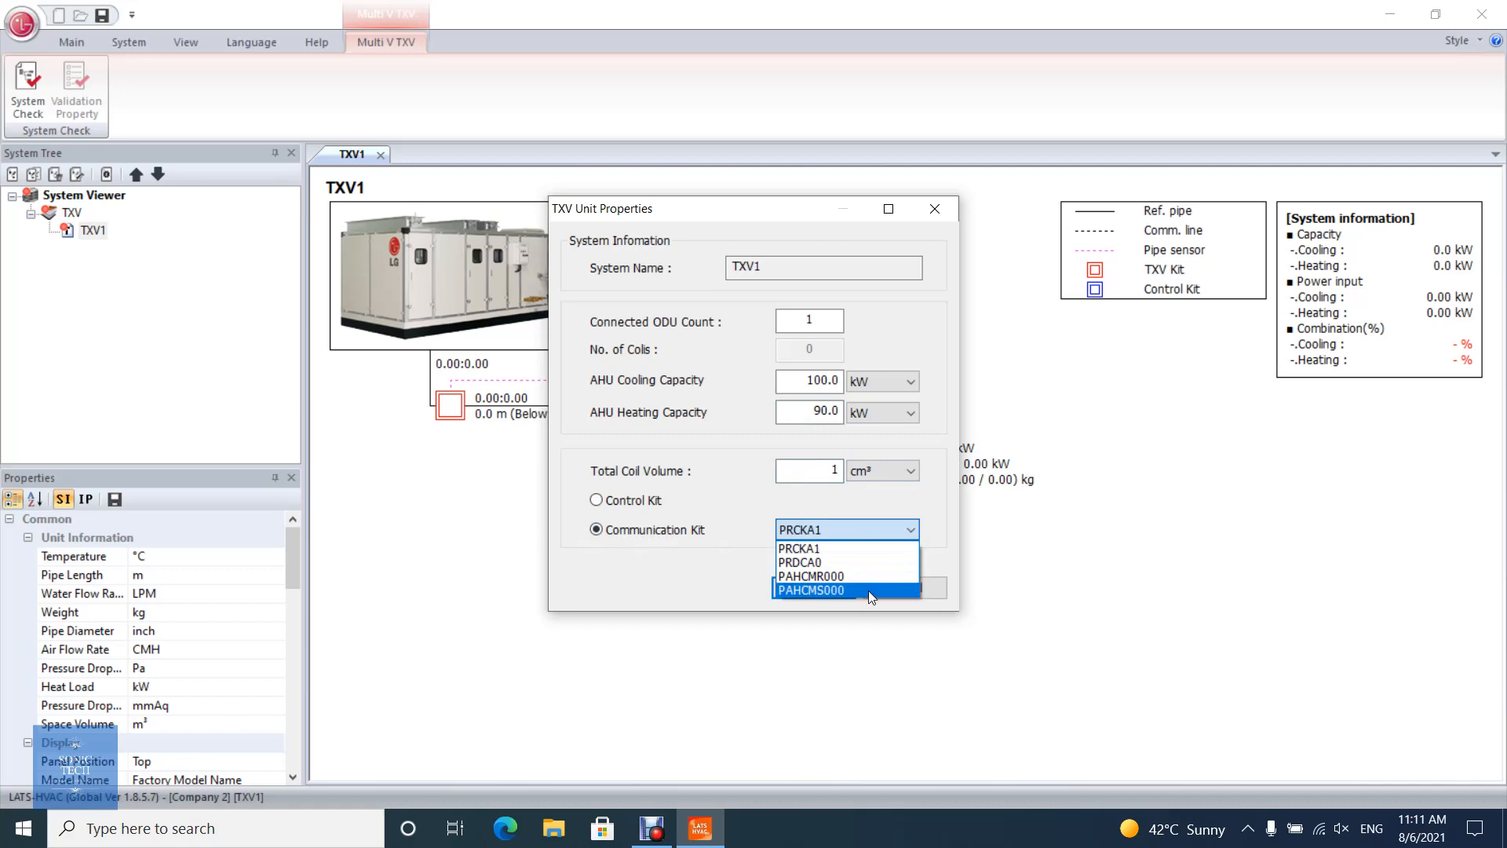
left_click(811, 590)
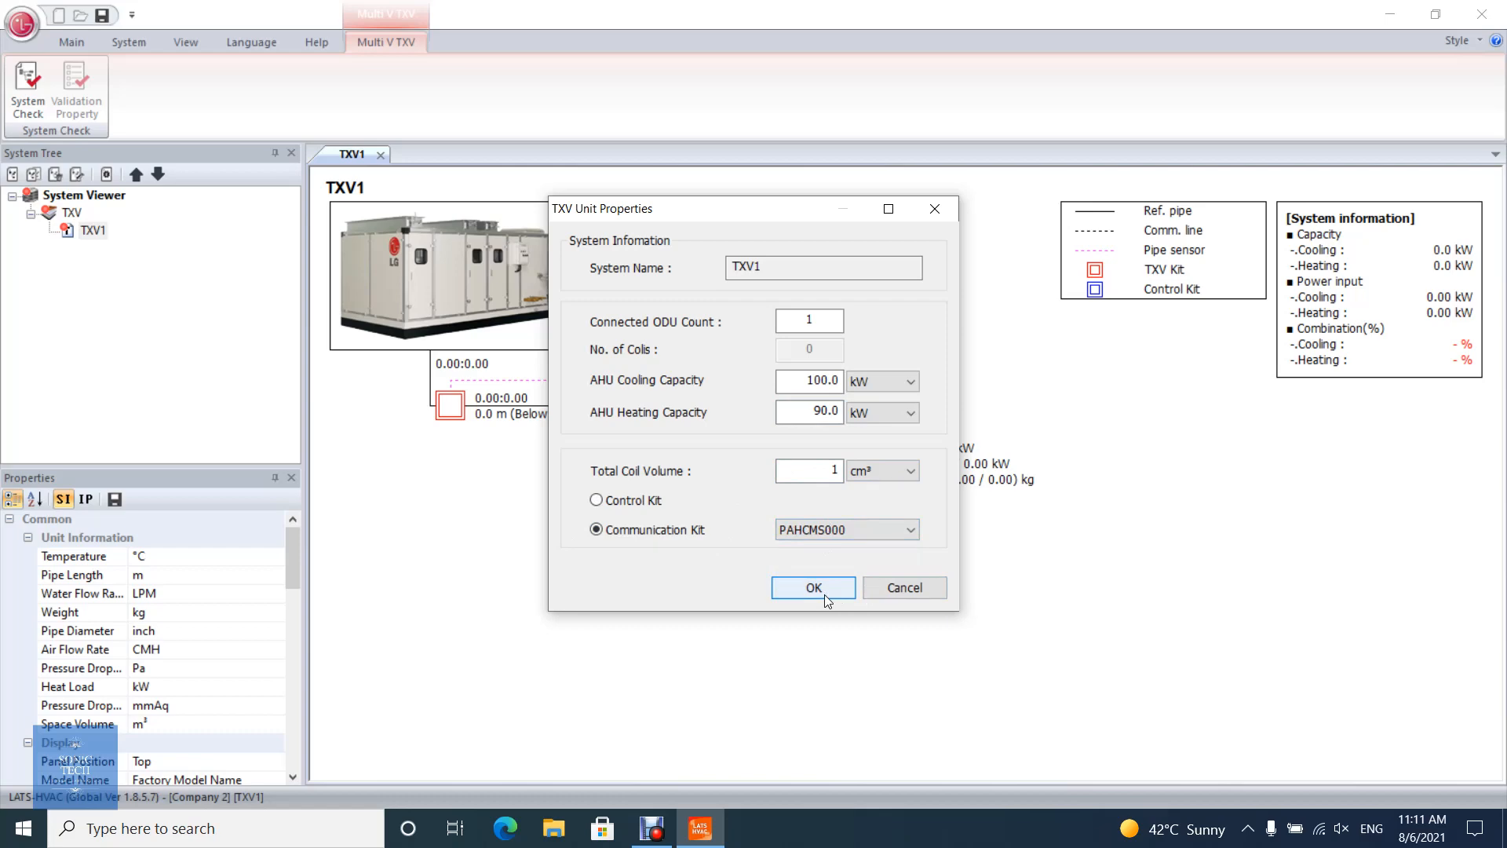
left_click(812, 587)
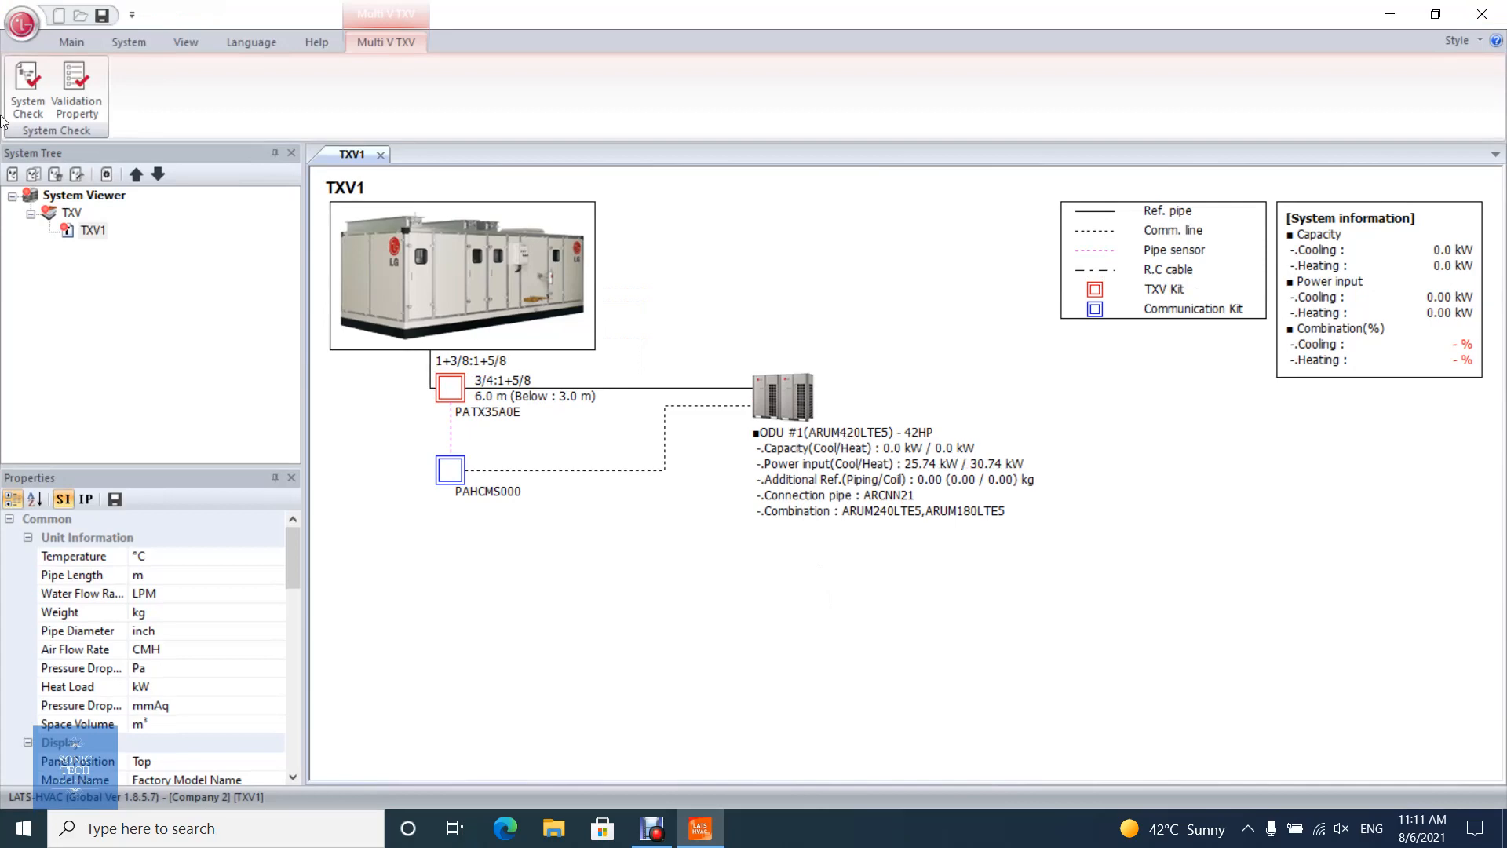
- Run System Check on TXV1, confirming 104.3 kW cooling and 131.0 kW heating
left_click(27, 91)
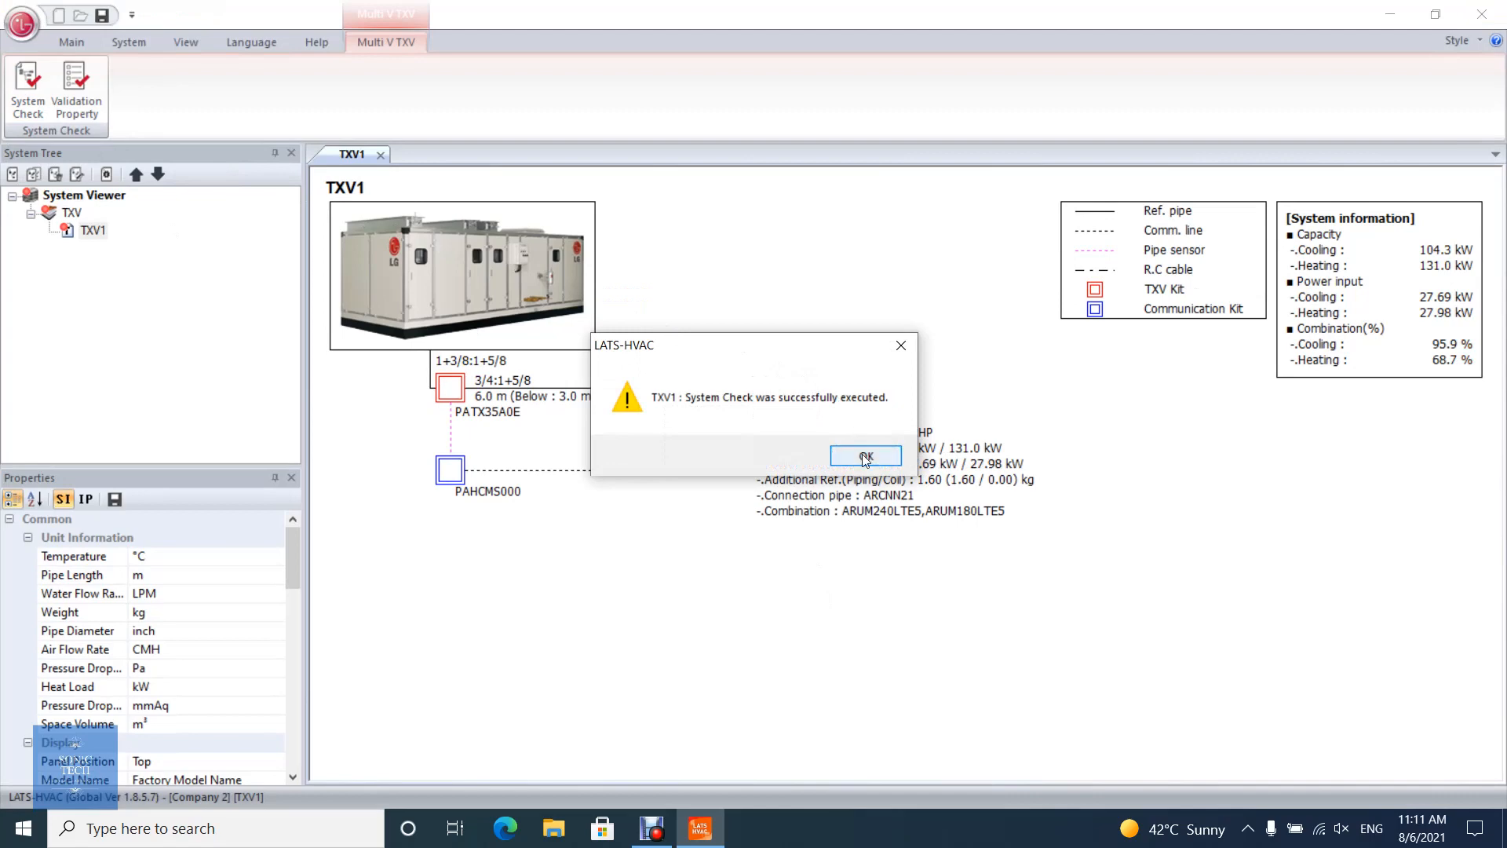
left_click(864, 455)
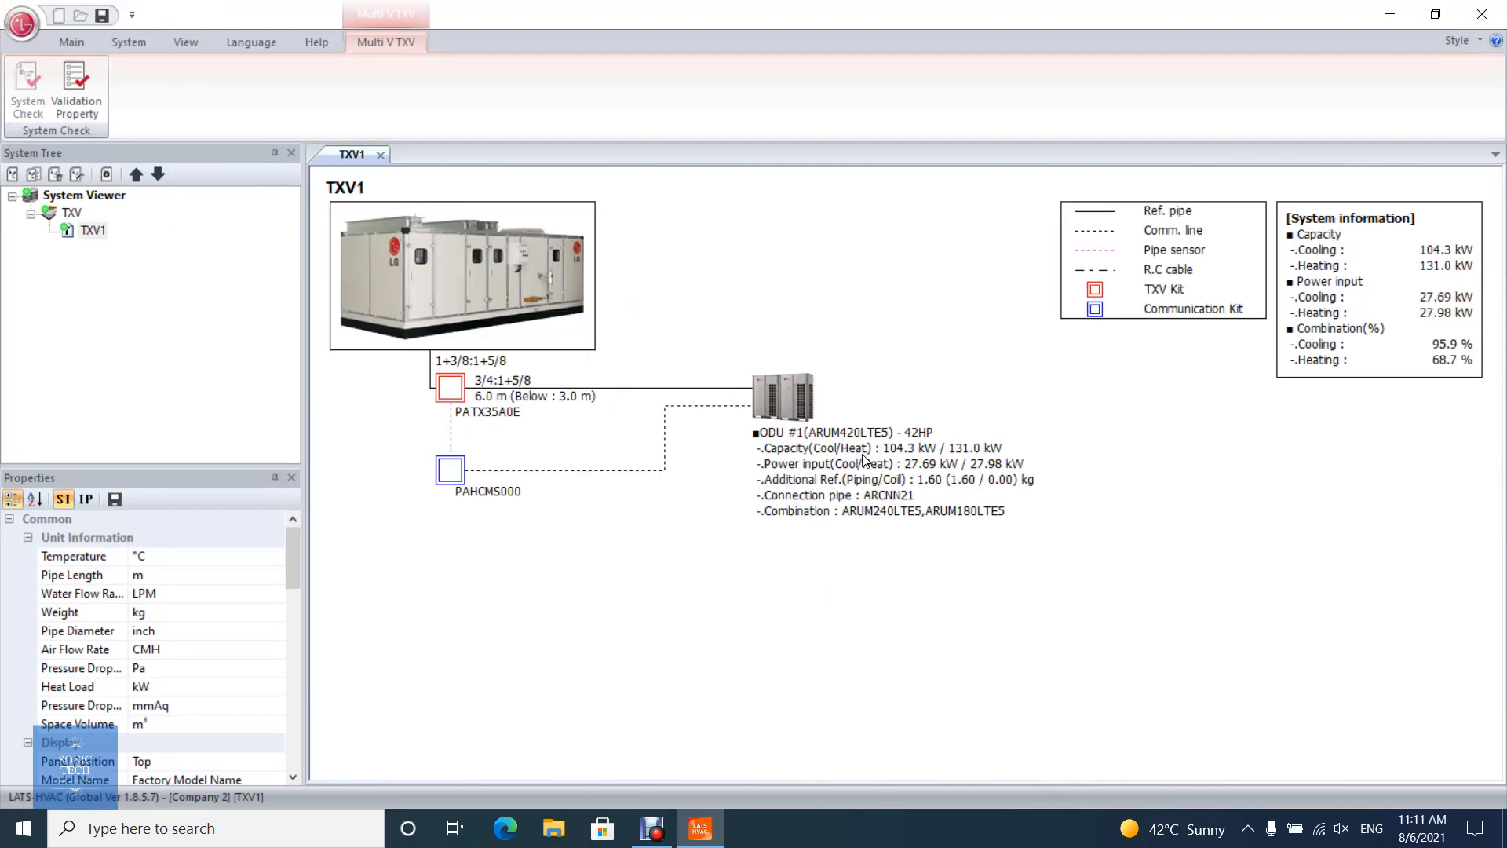
mouse_move(453, 257)
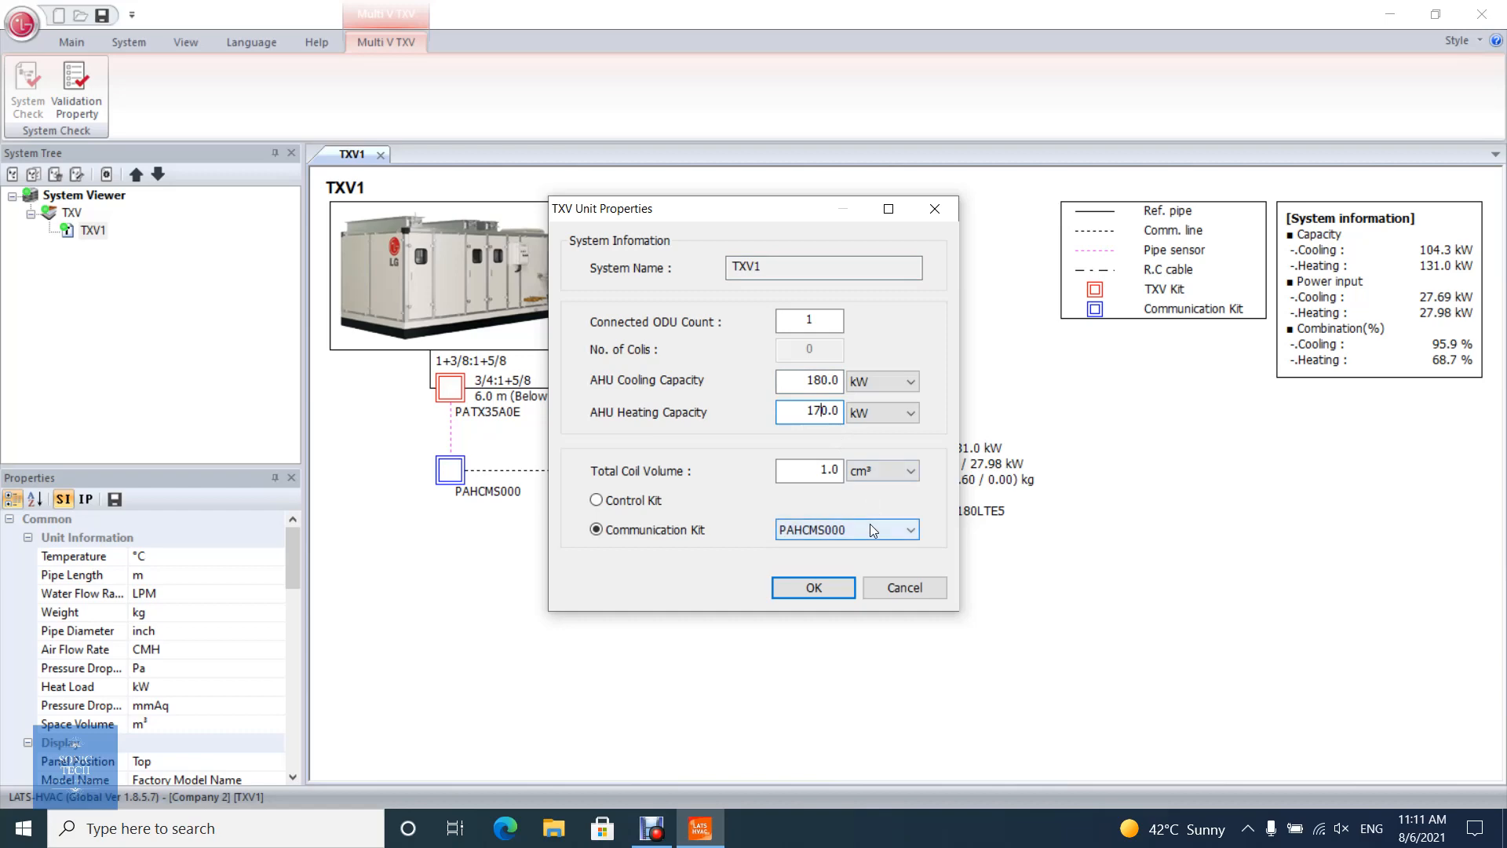
mouse_move(813, 587)
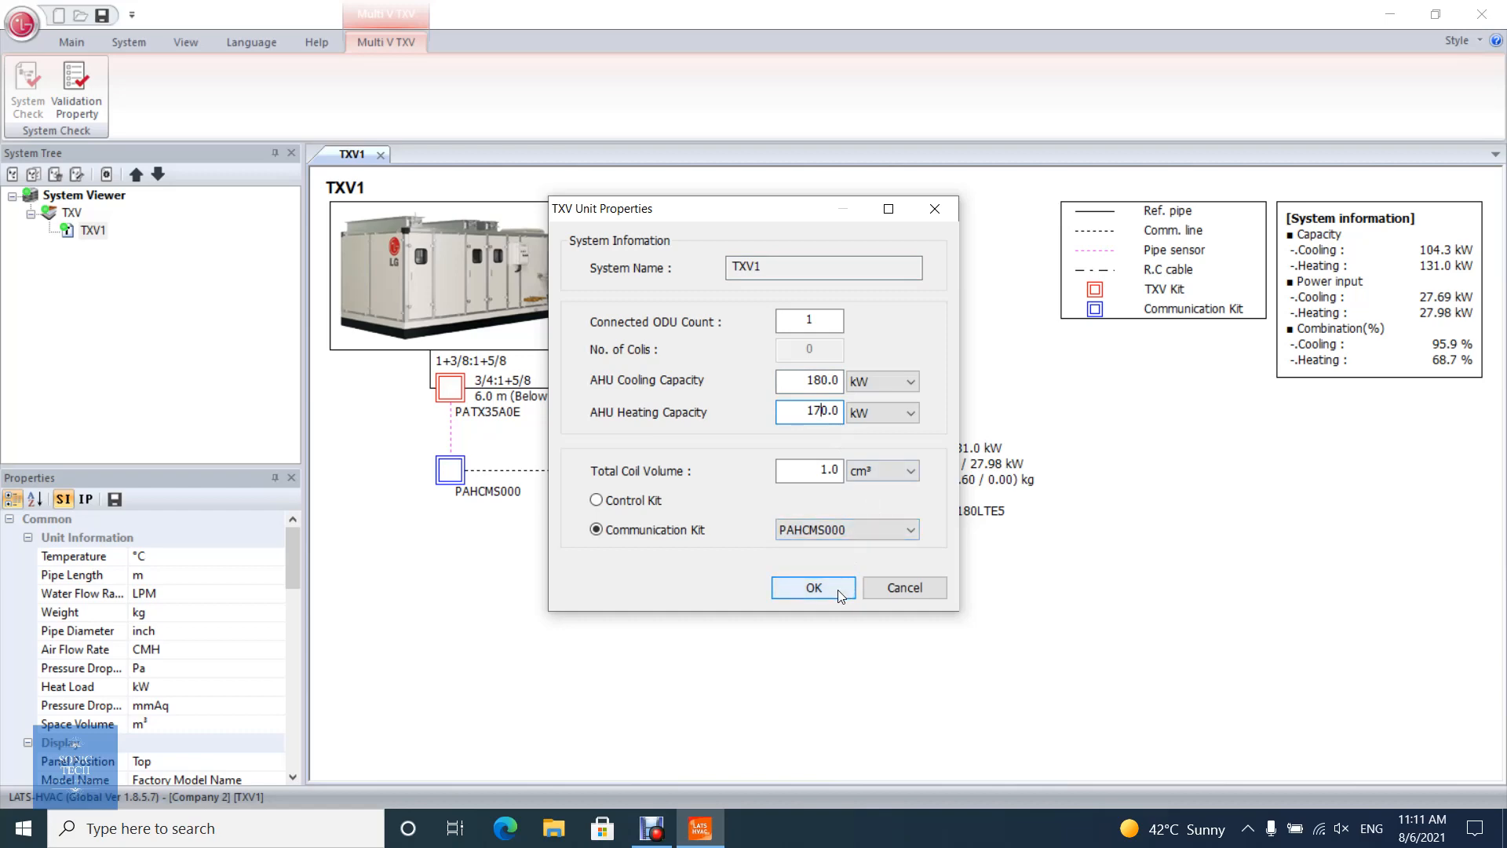
- Apply 180/170 kW capacities, dismiss the per-ODU warning, and set two connected outdoor units
left_click(813, 587)
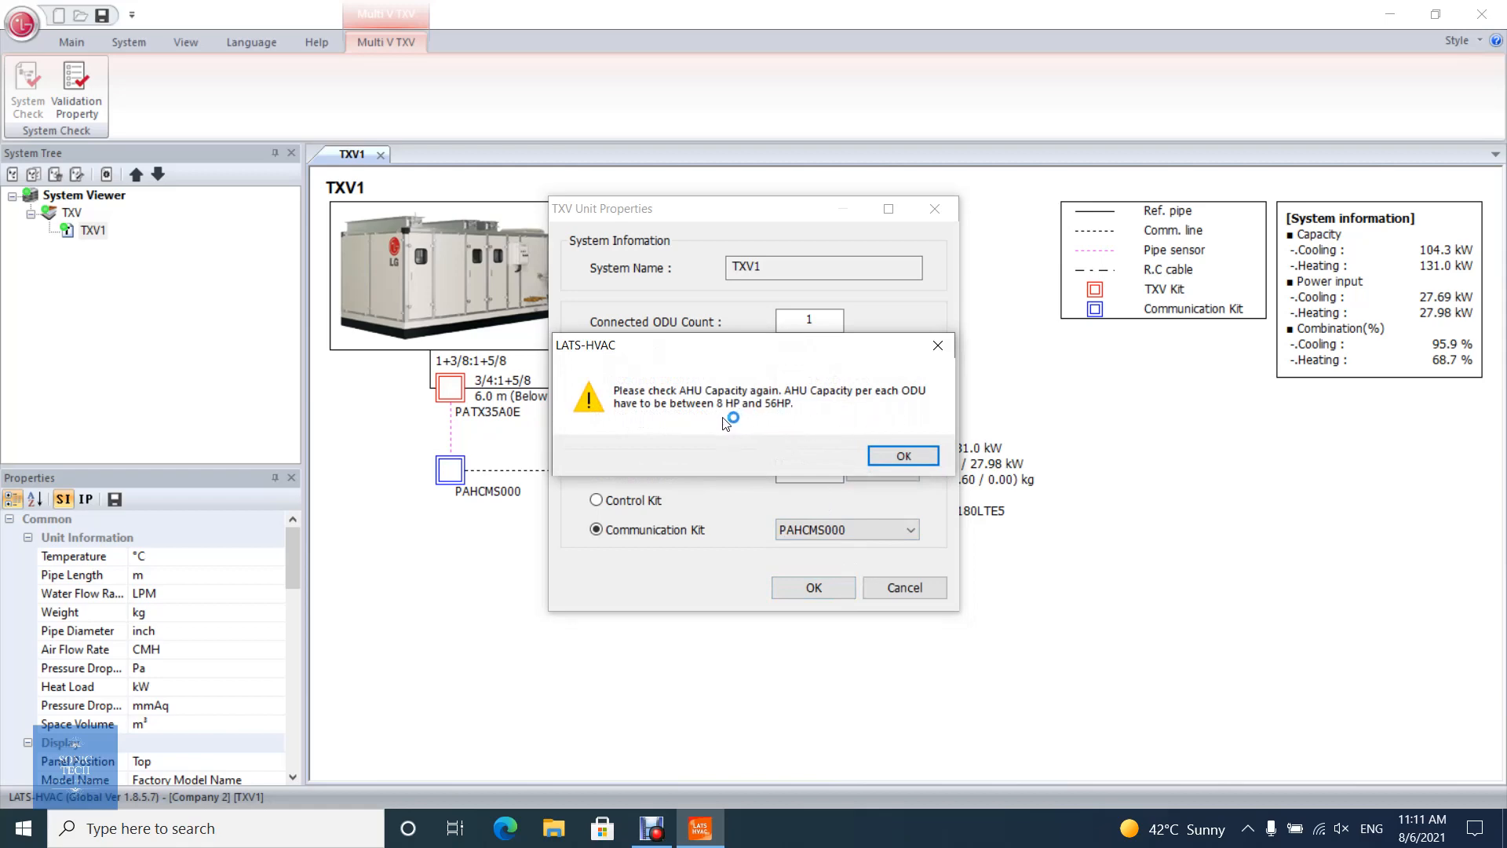
mouse_move(902, 455)
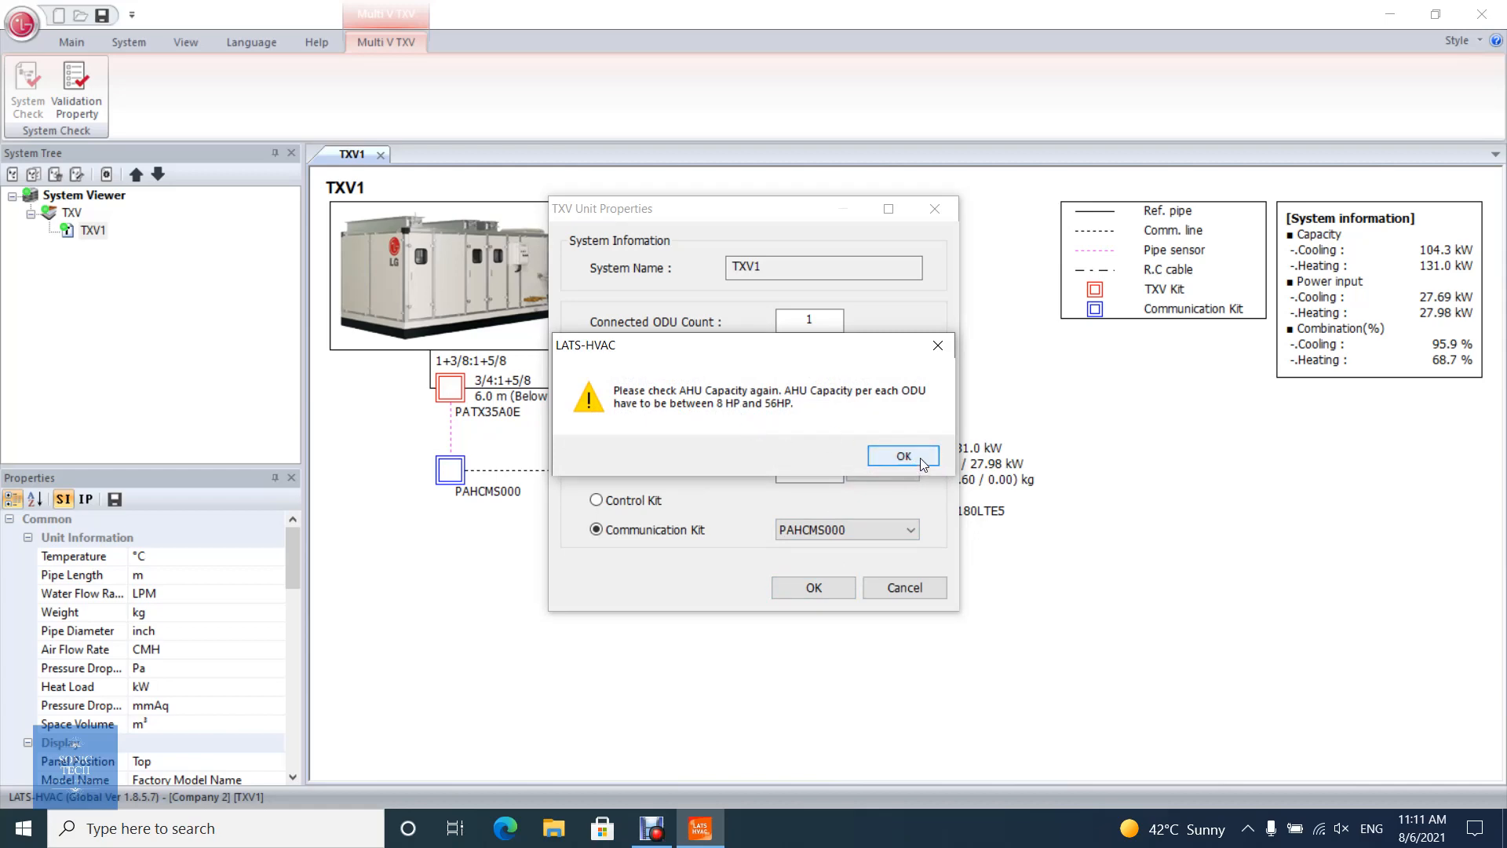
left_click(902, 455)
type("2")
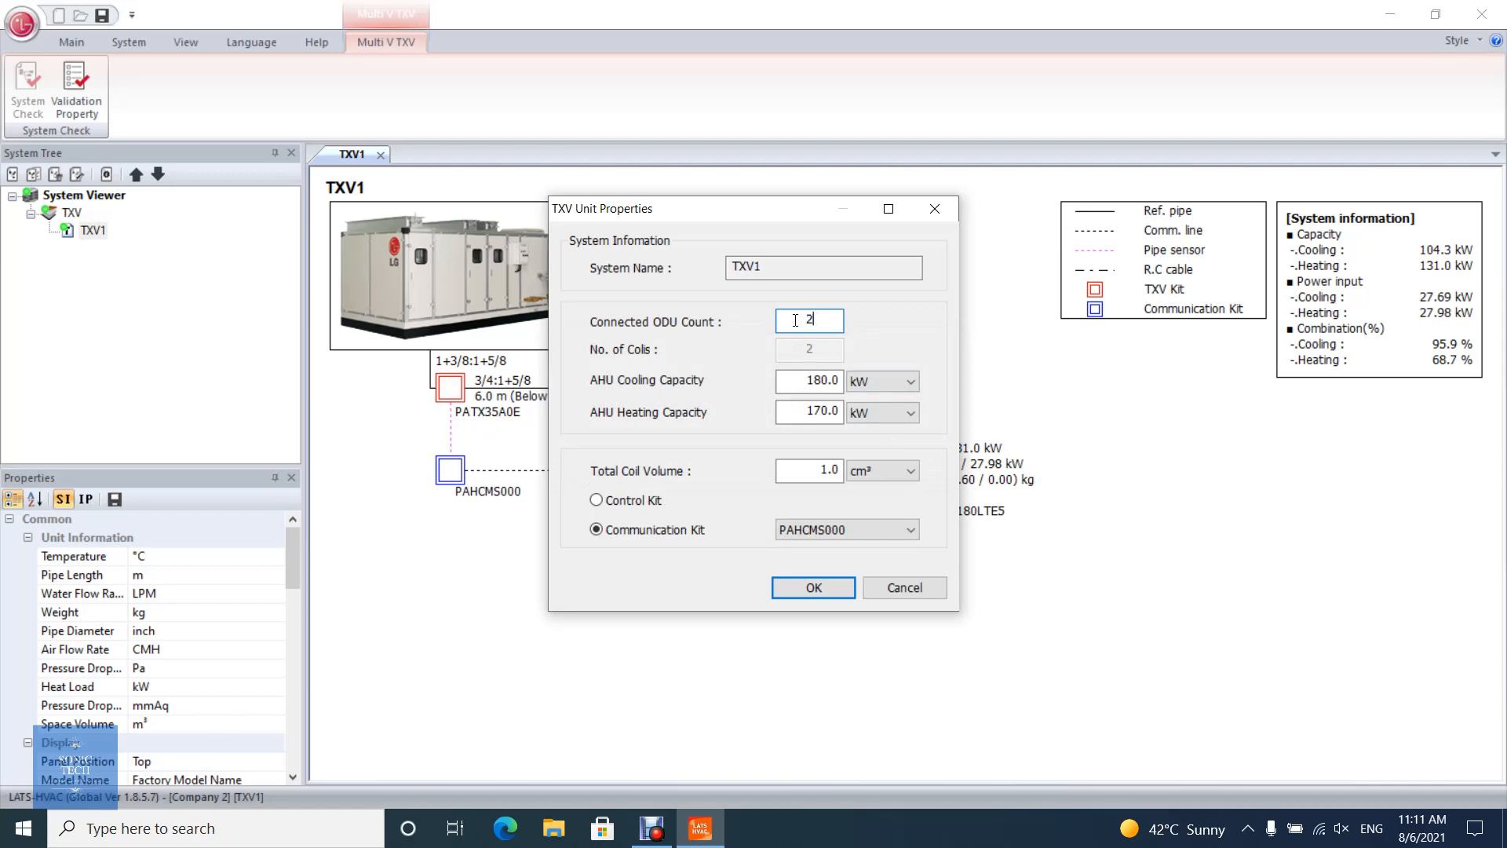
left_click(812, 587)
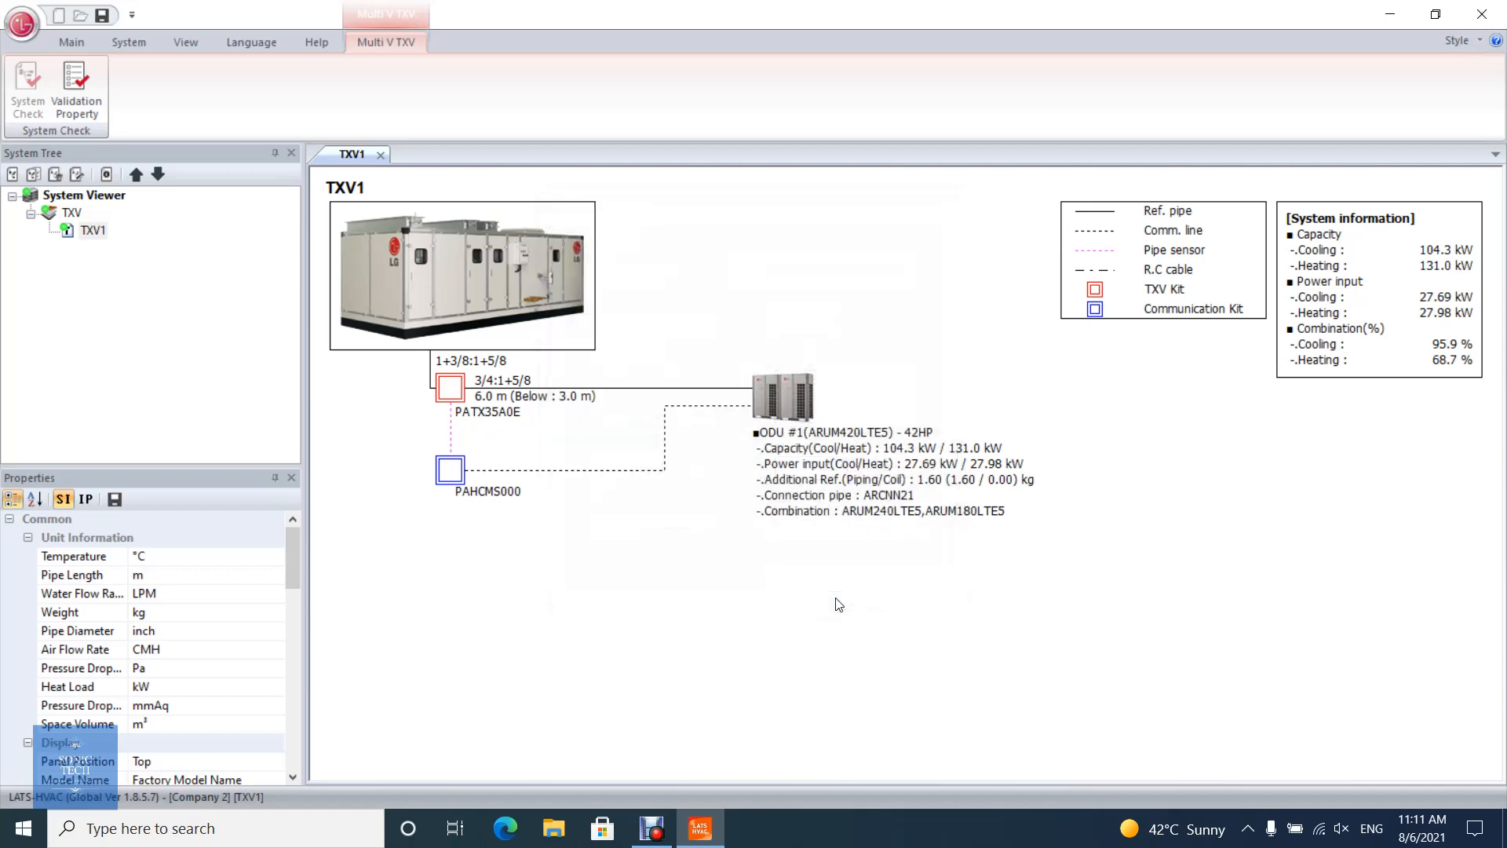
mouse_move(1044, 596)
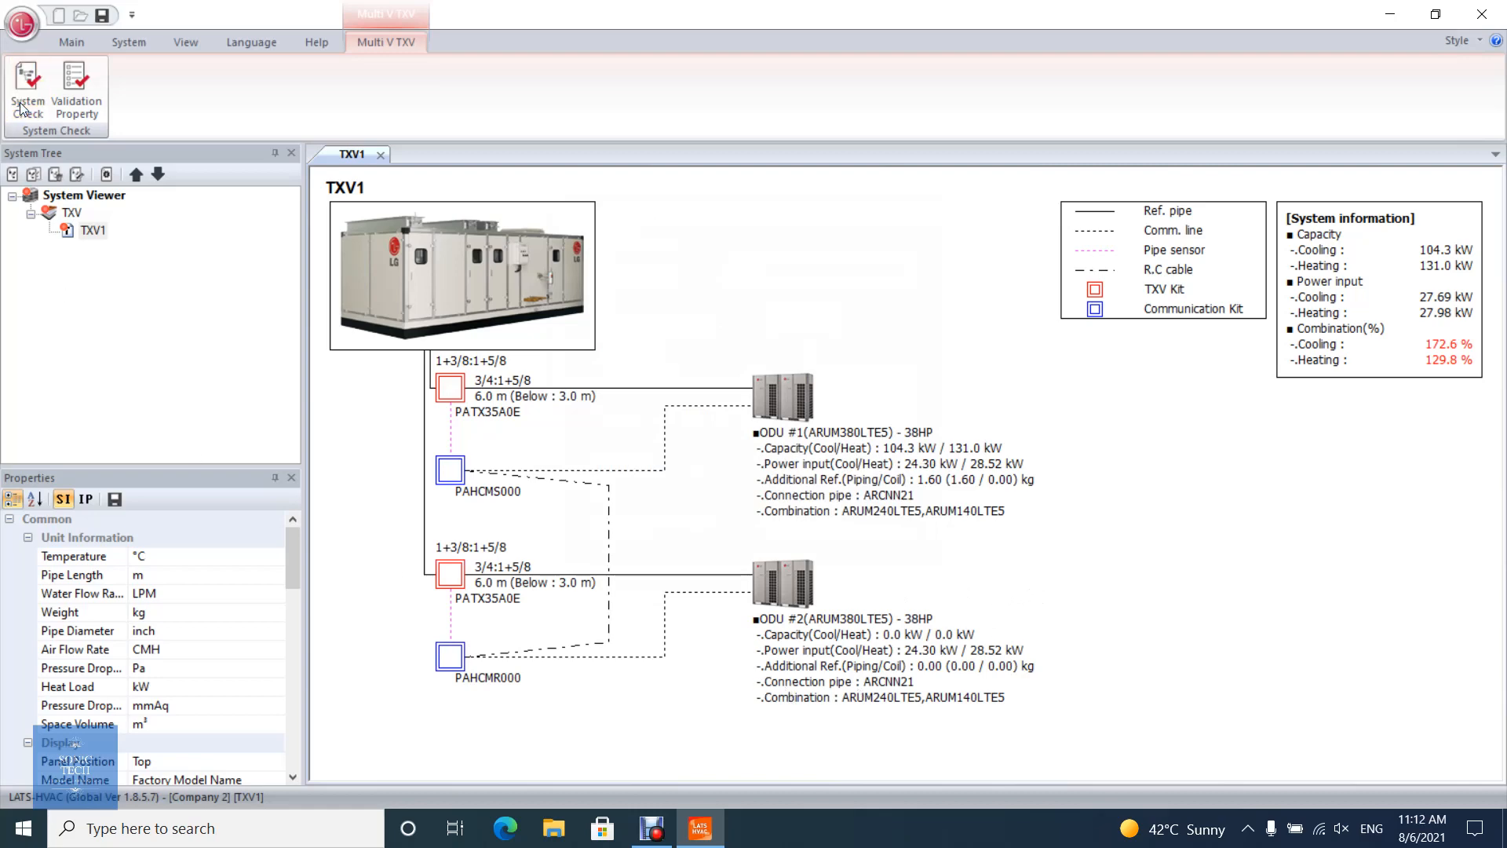
- Re-check the two-unit system (188.8 kW cooling, 236.7 kW heating) and show the Main ribbon
left_click(28, 91)
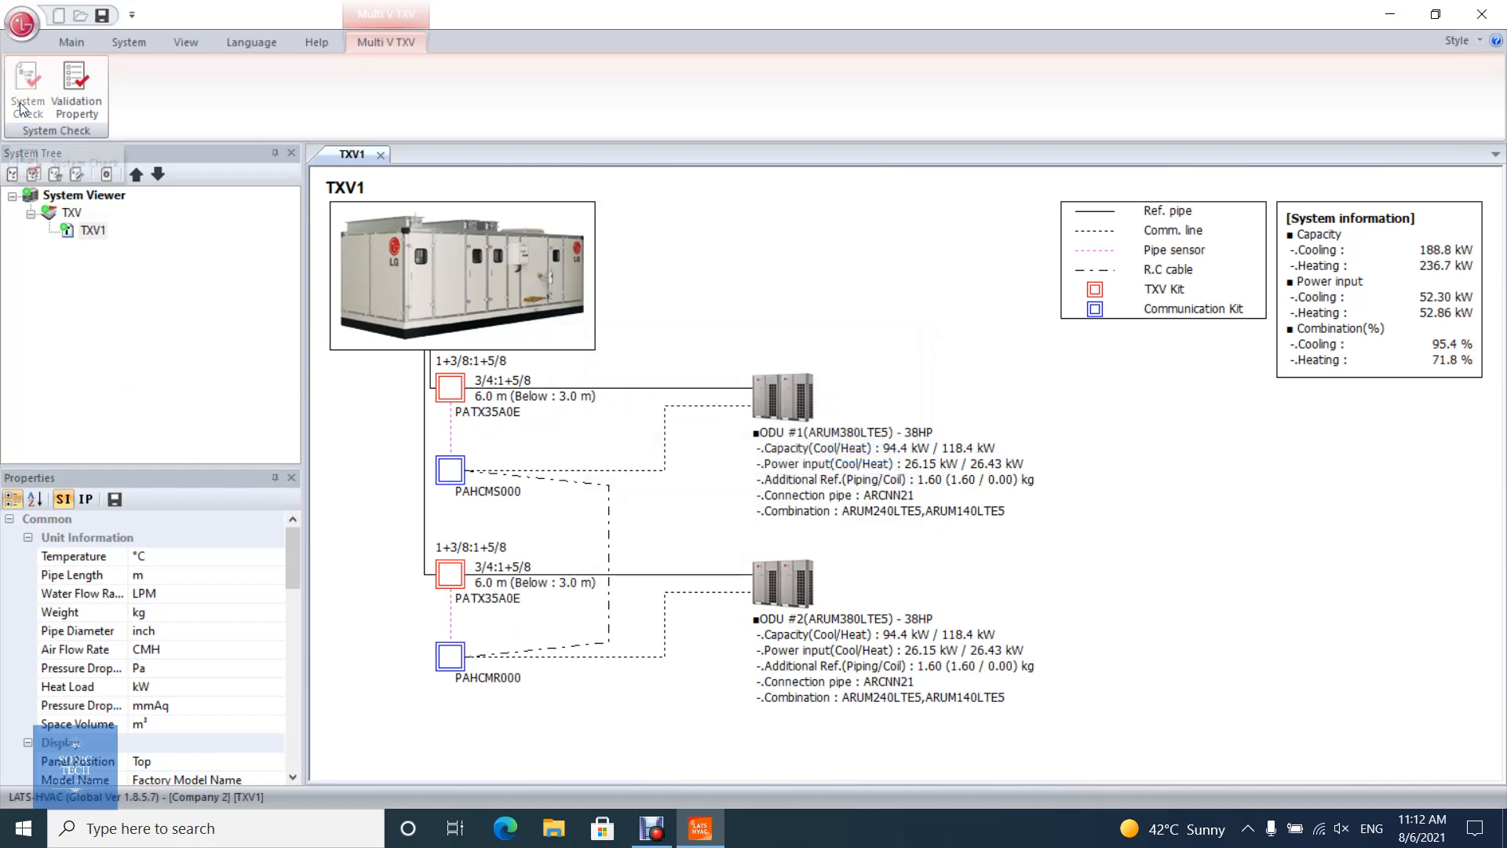
mouse_move(778, 358)
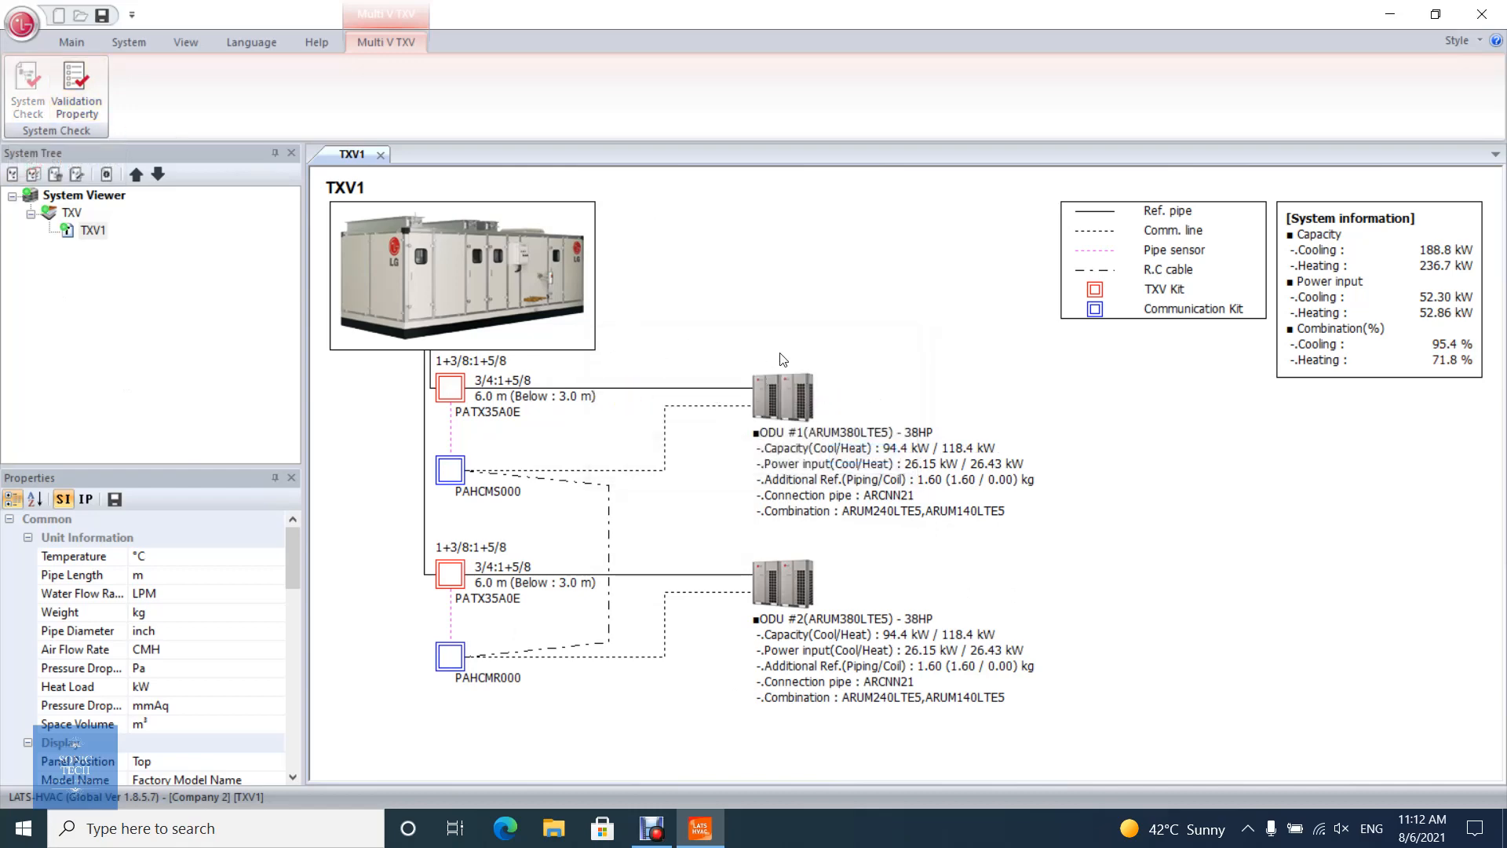
mouse_move(1050, 496)
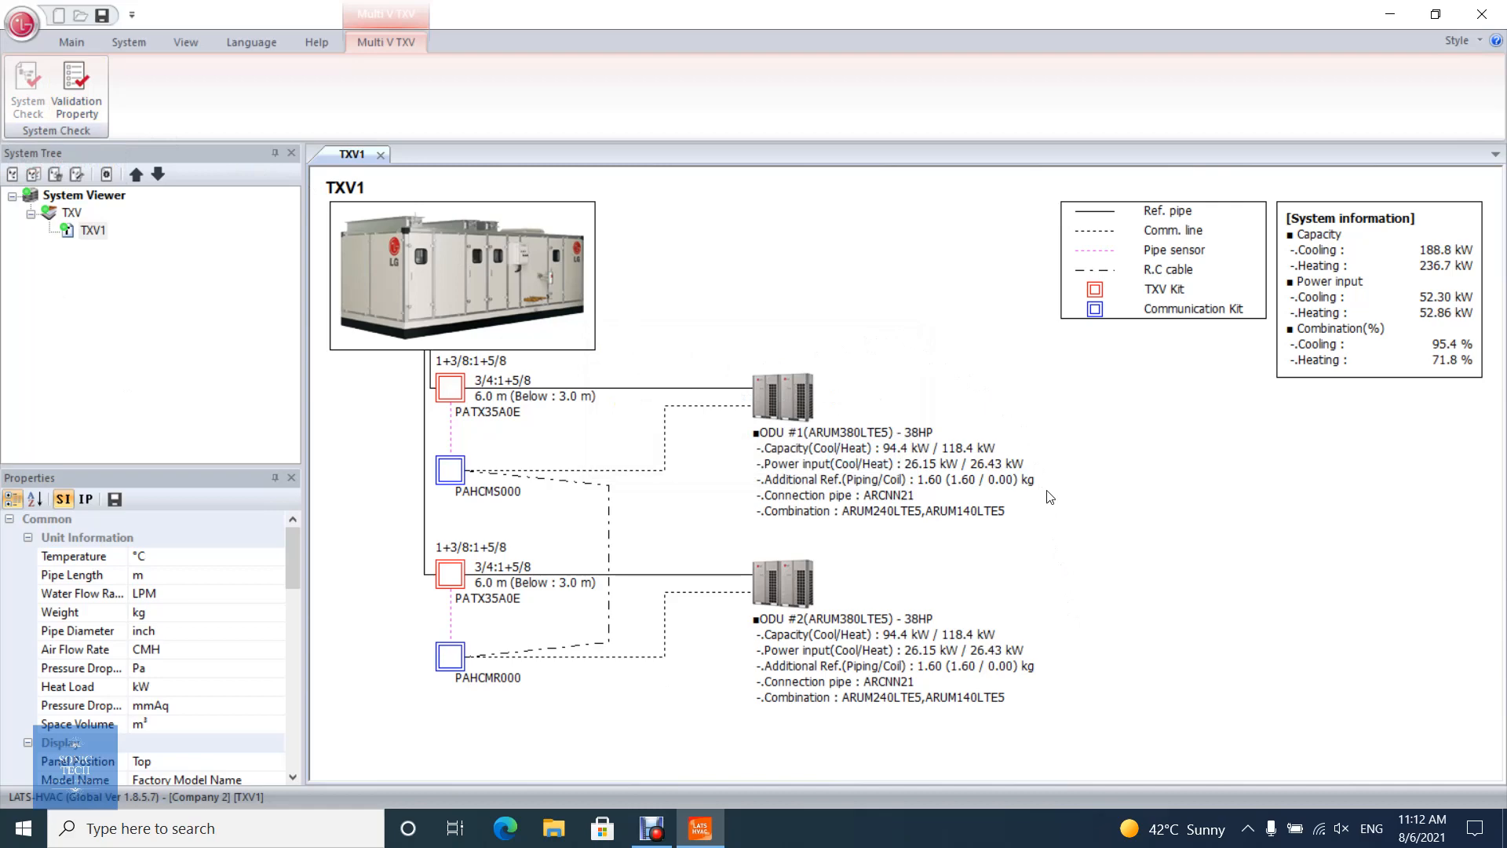
left_click(72, 41)
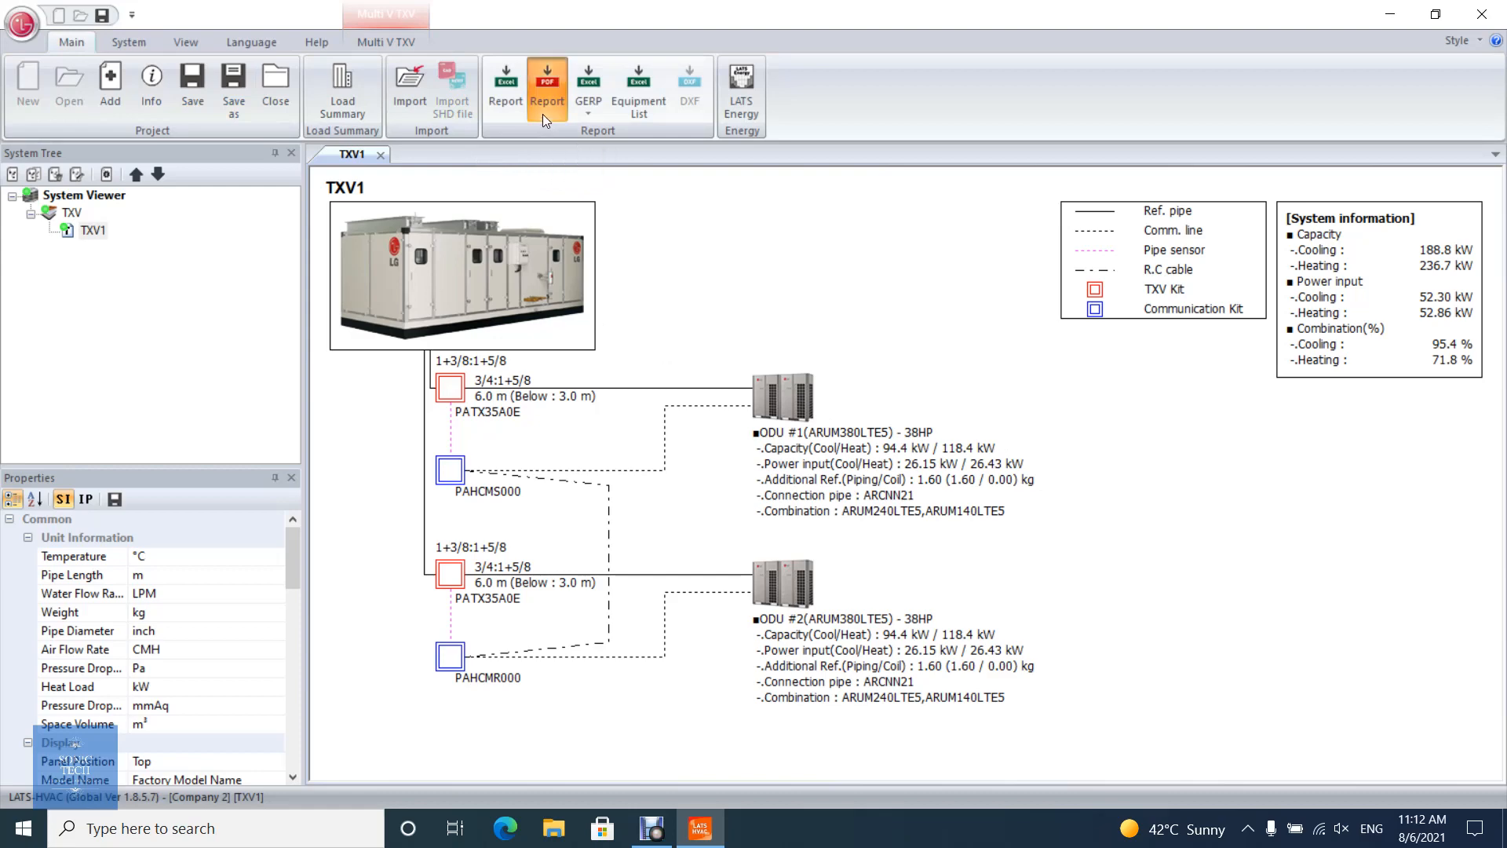
- Create the TXV1 PDF report with every section checked and save it into Company 2
left_click(547, 85)
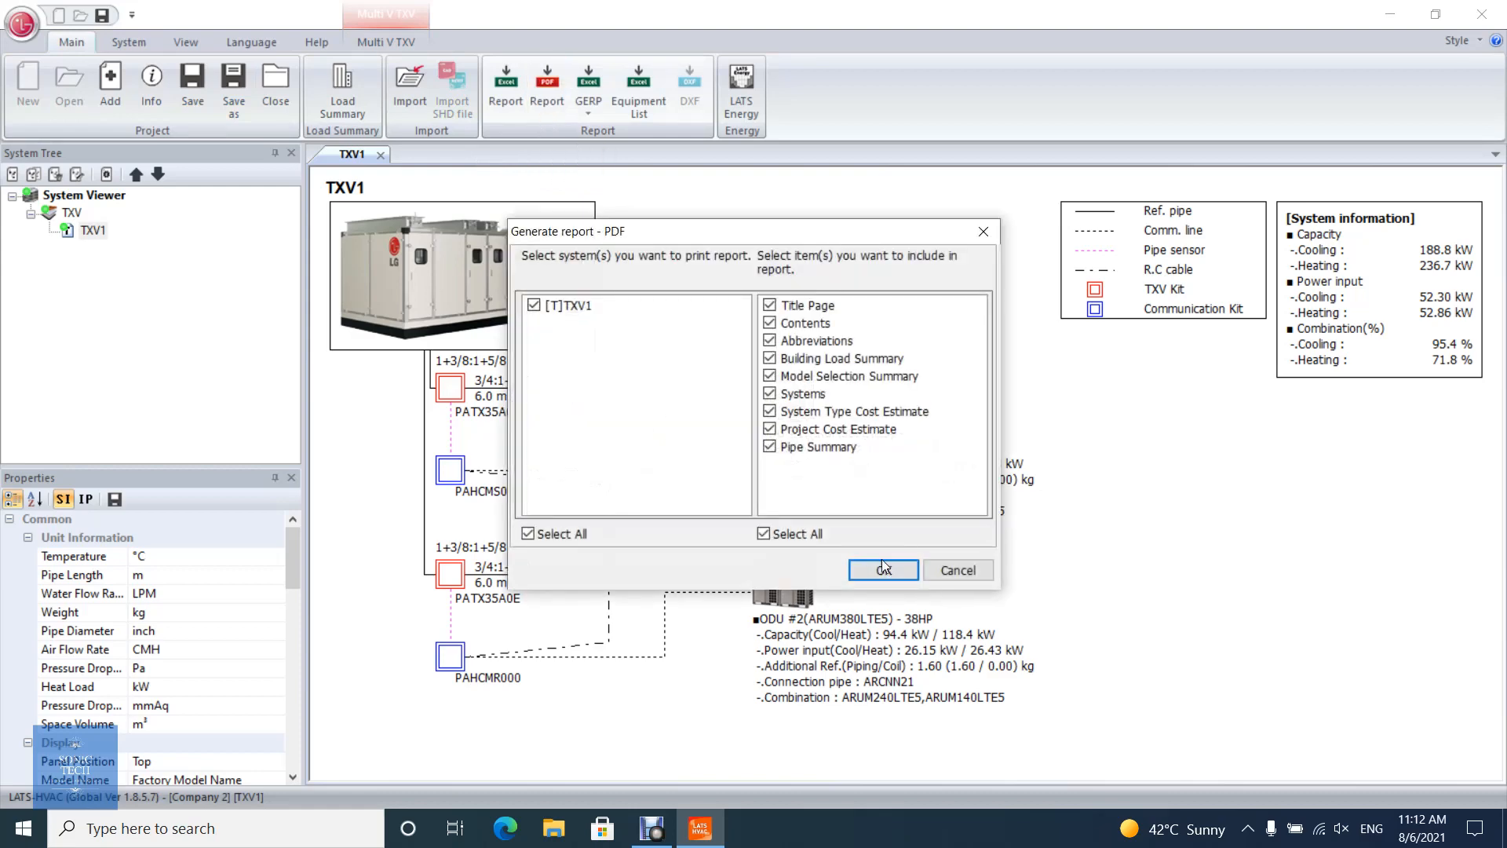
left_click(881, 569)
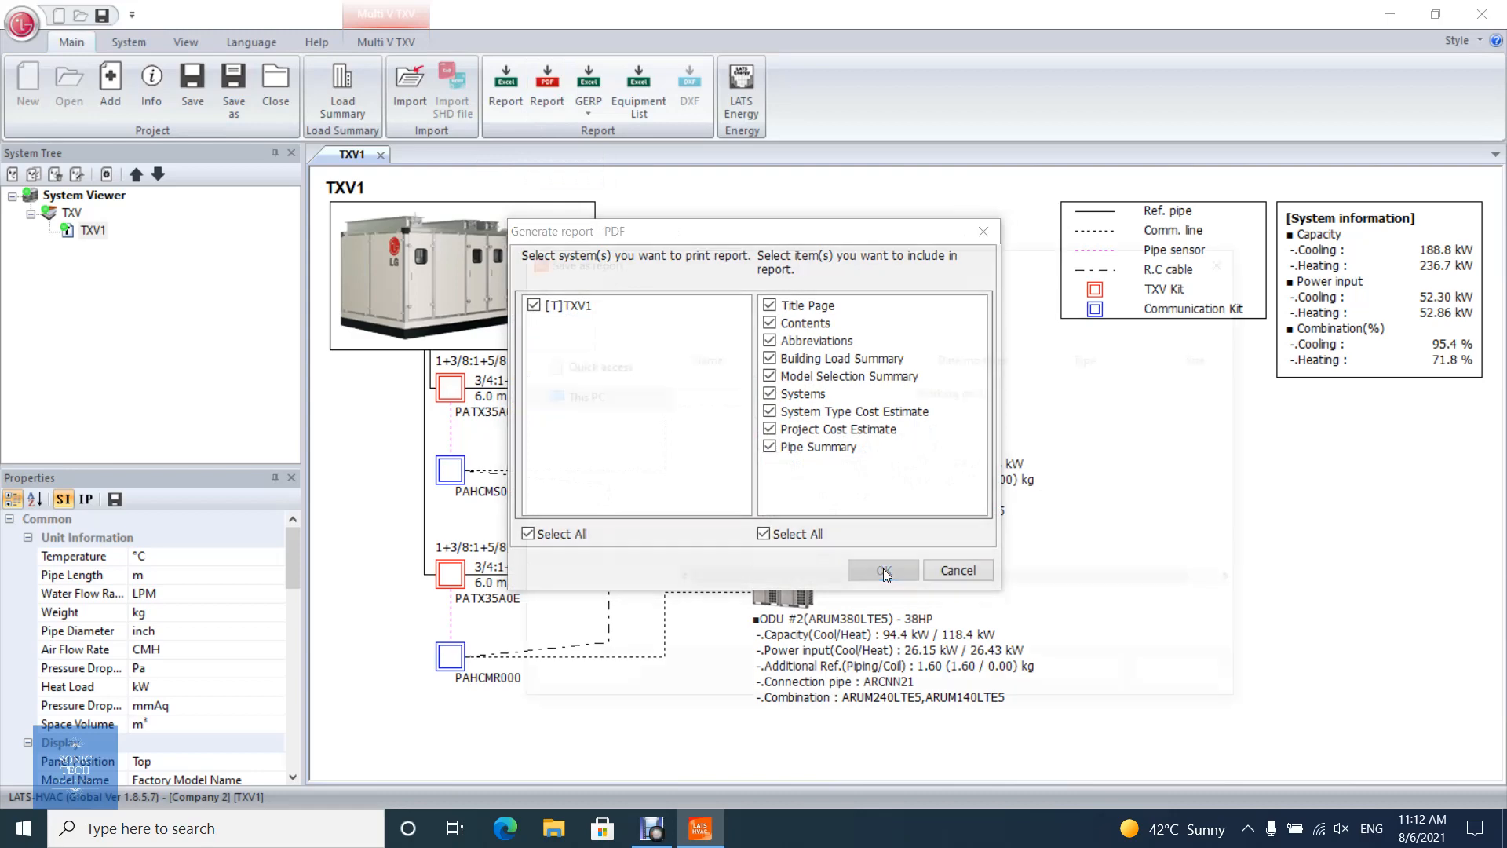
left_click(881, 570)
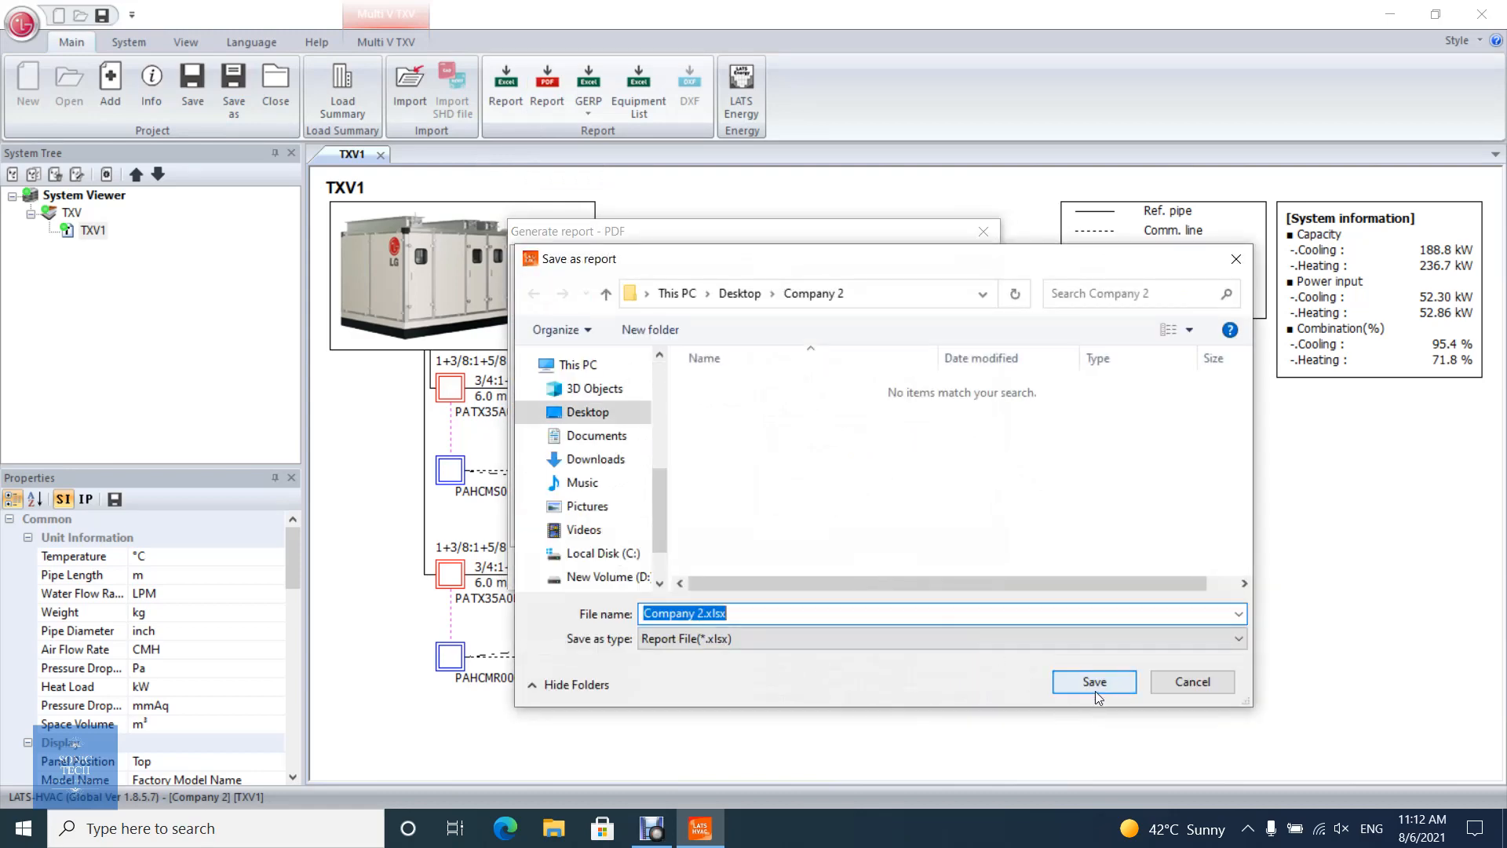
left_click(1092, 681)
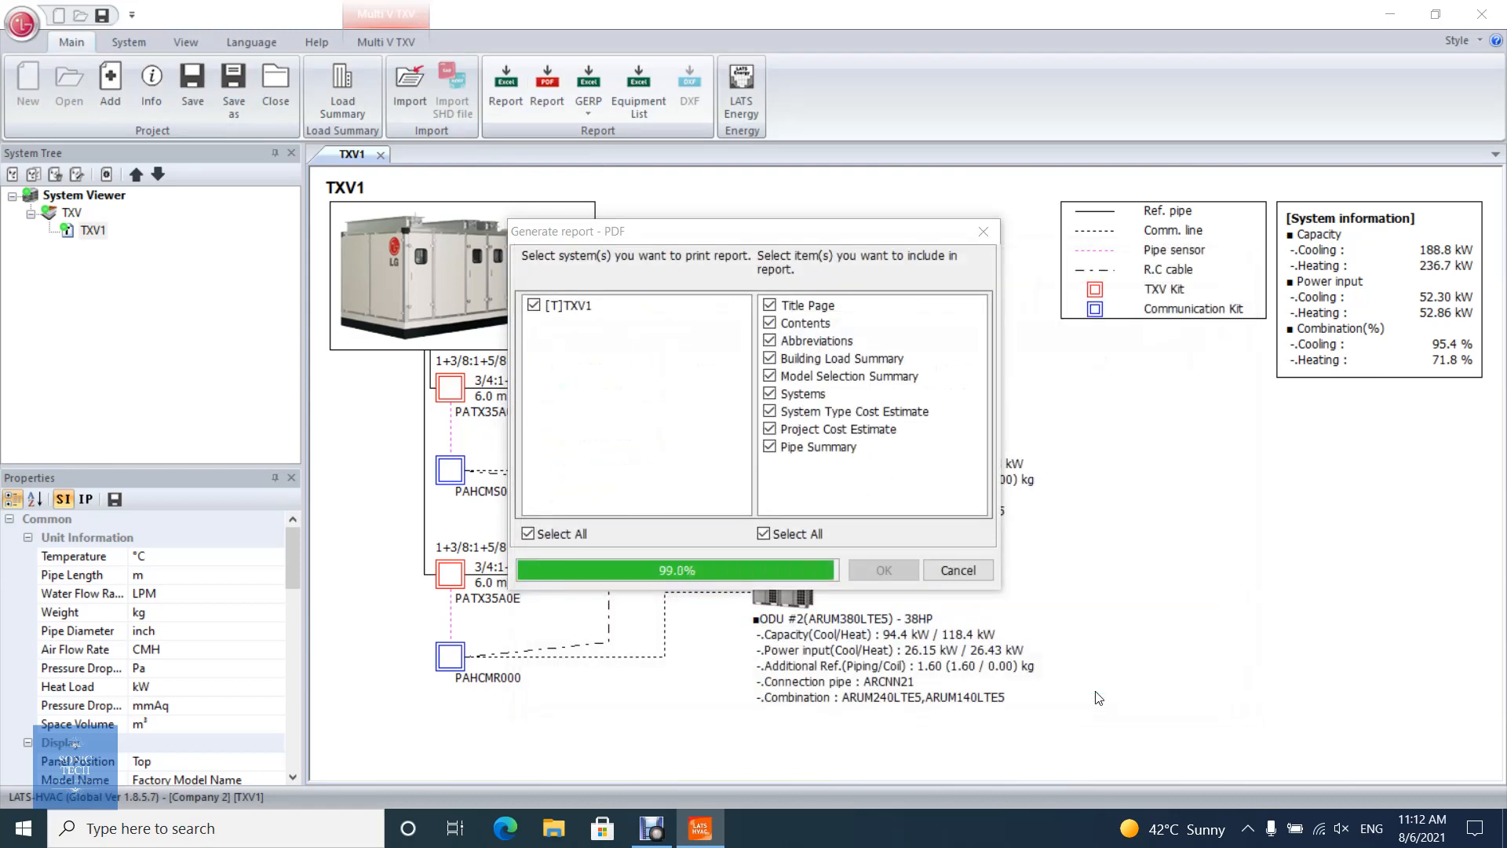